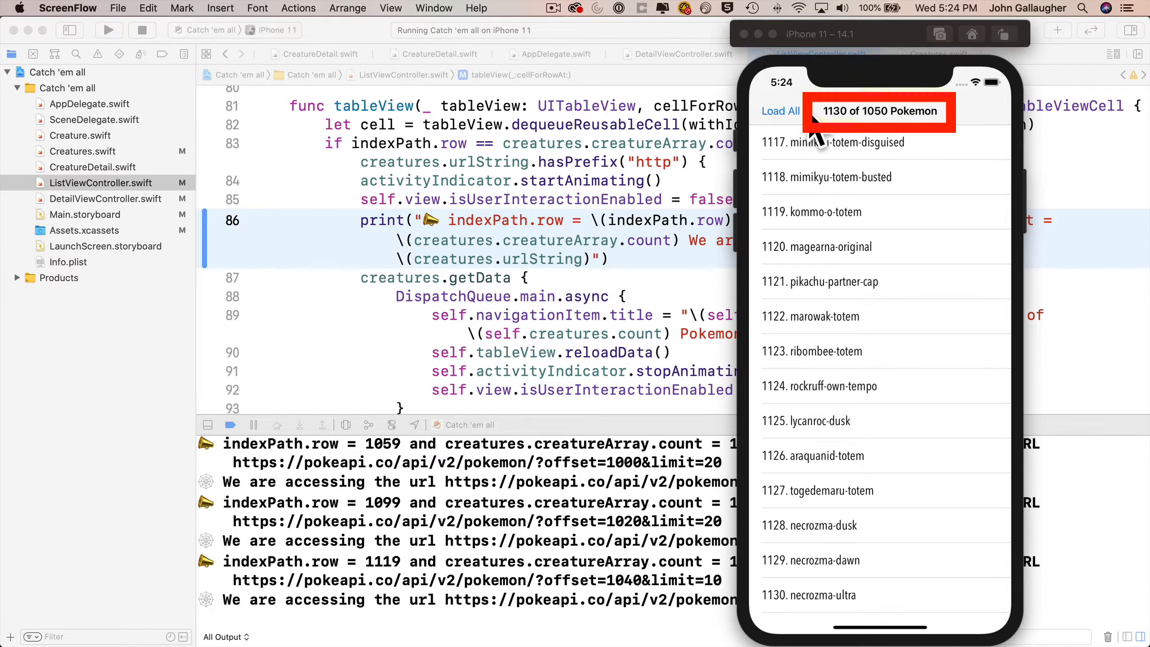
mouse_move(898, 169)
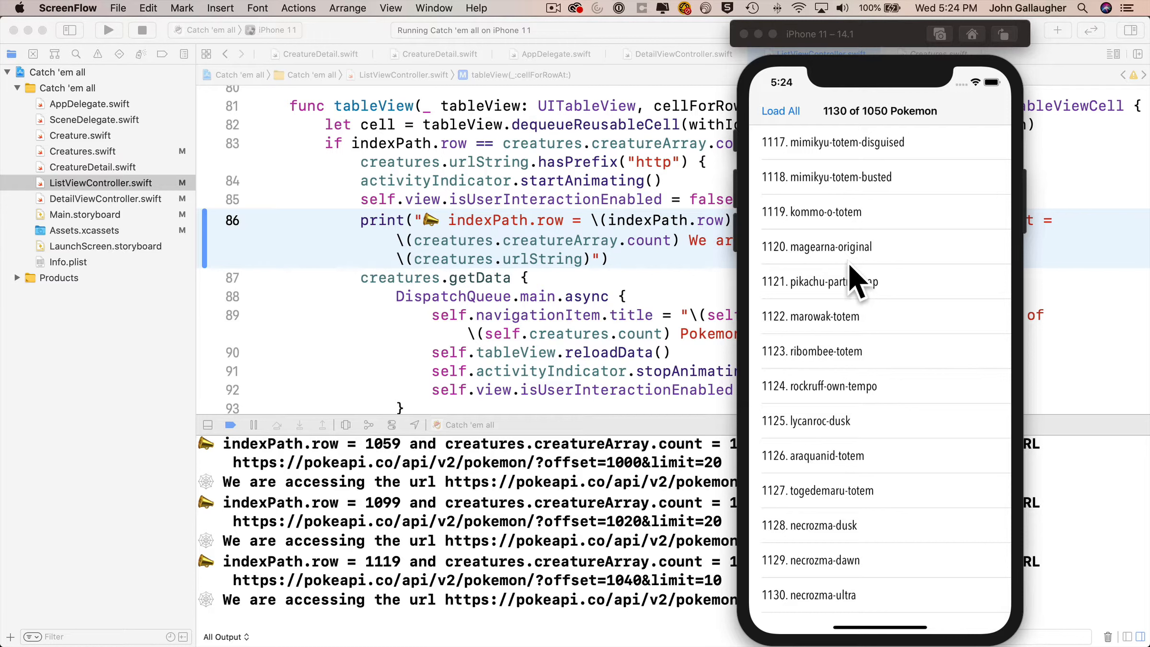
Add a `var isFetching = false` property to Creatures.swift
scroll("up", 3)
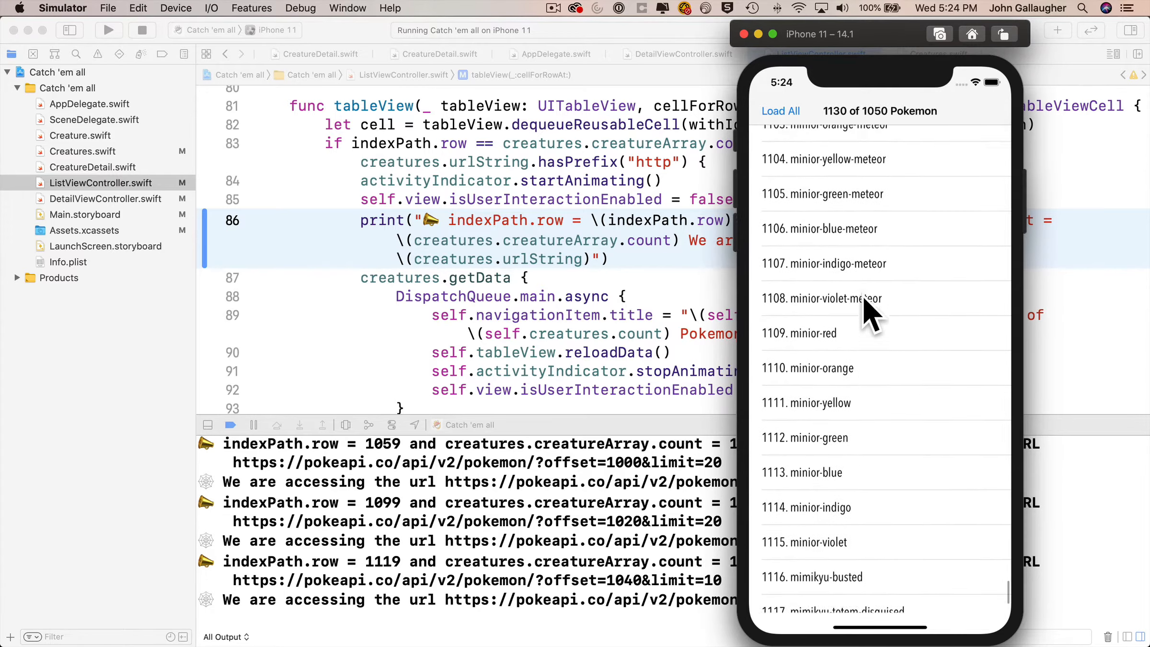
scroll("up", 3)
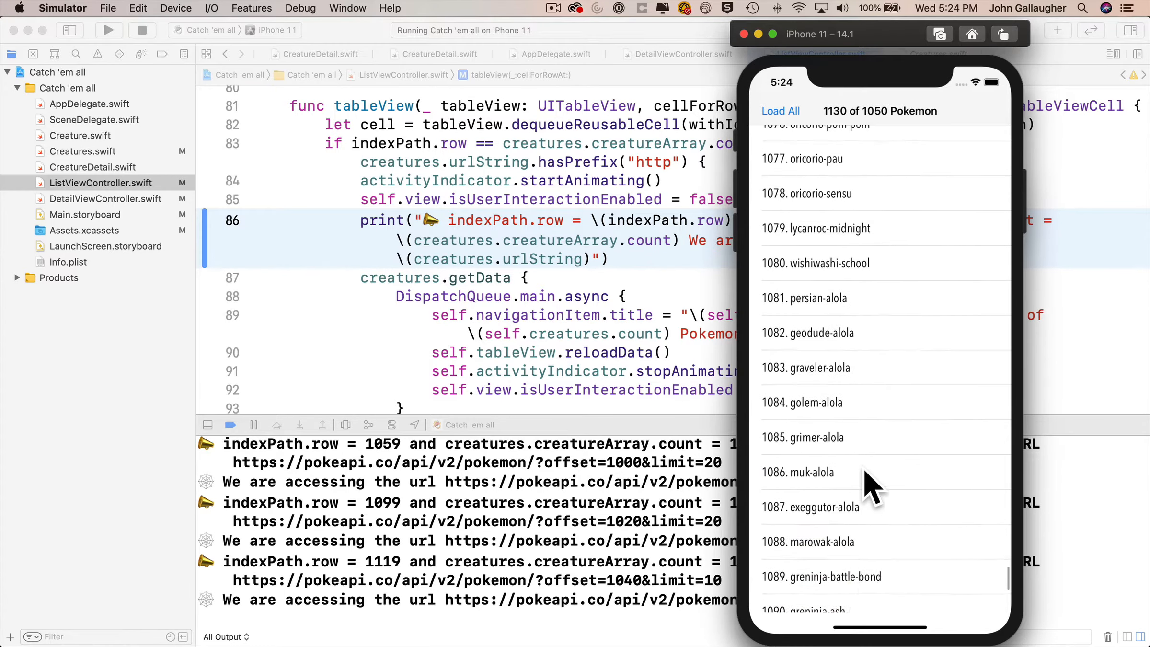
scroll("down", 3)
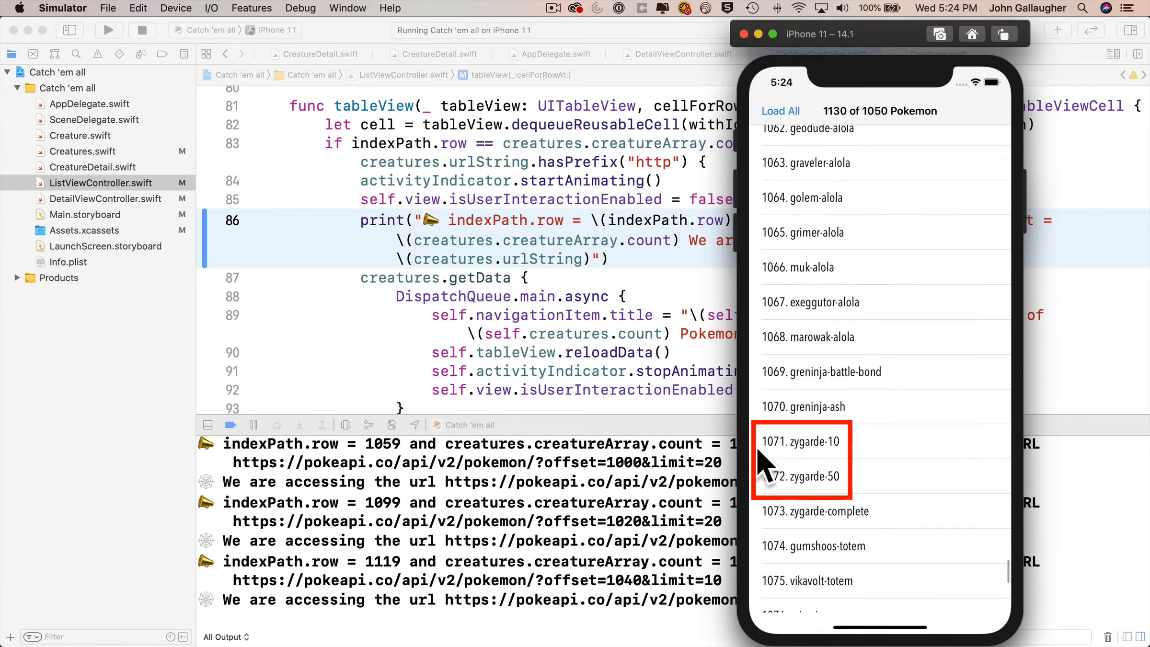
mouse_move(903, 480)
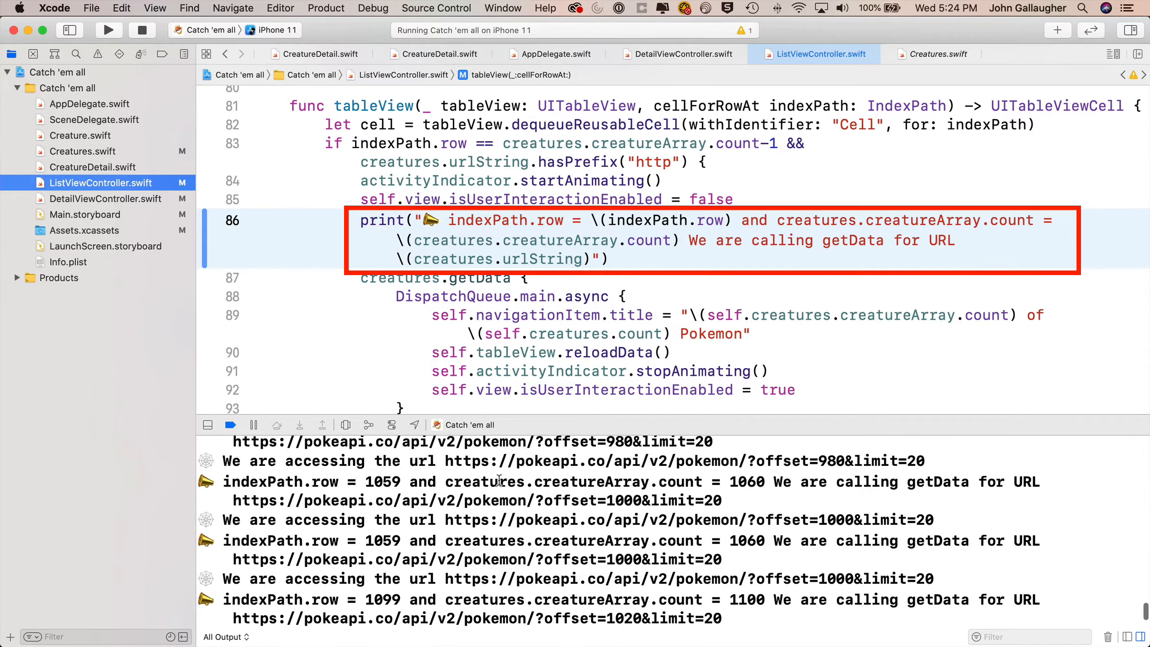
mouse_move(738, 558)
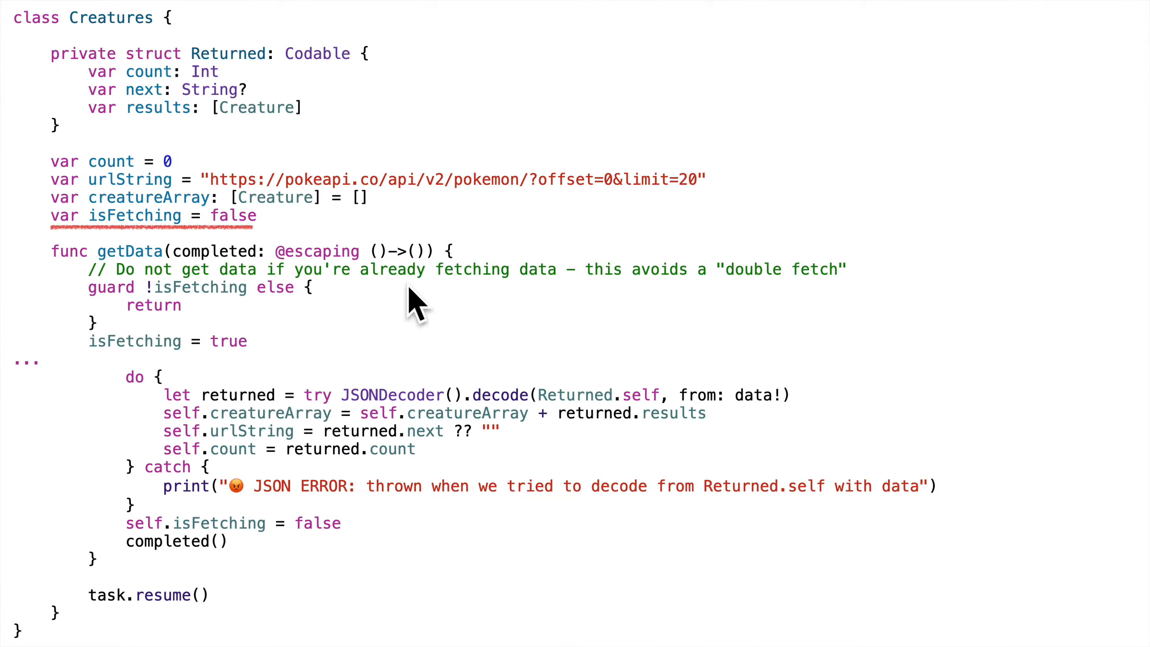
mouse_move(451, 139)
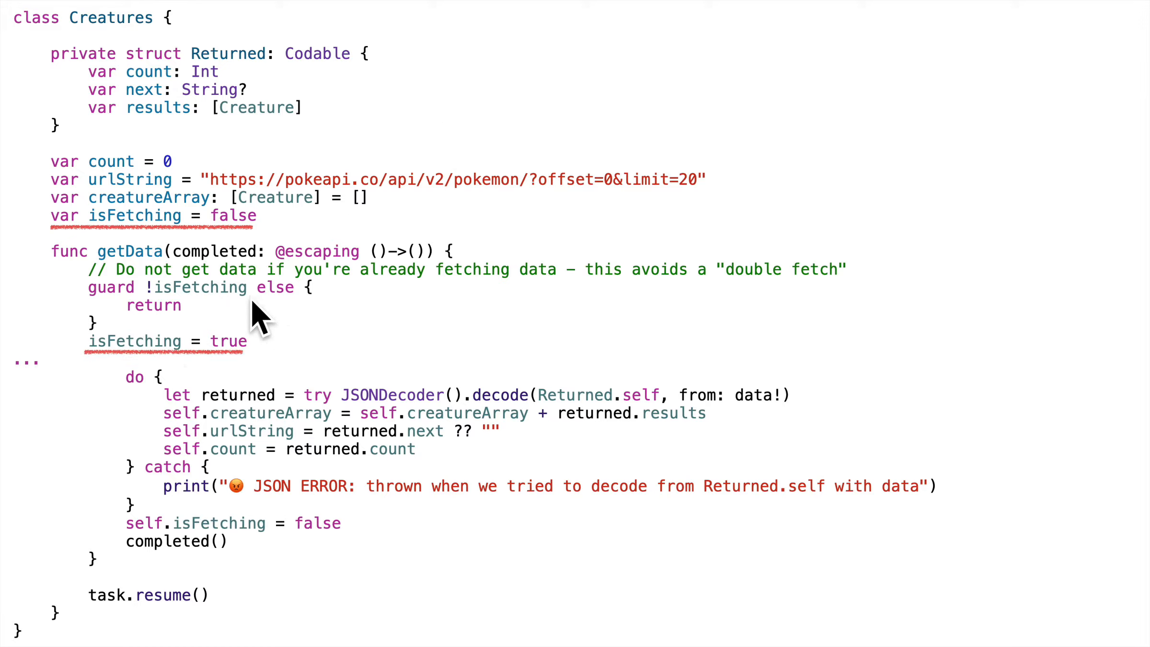
mouse_move(345, 322)
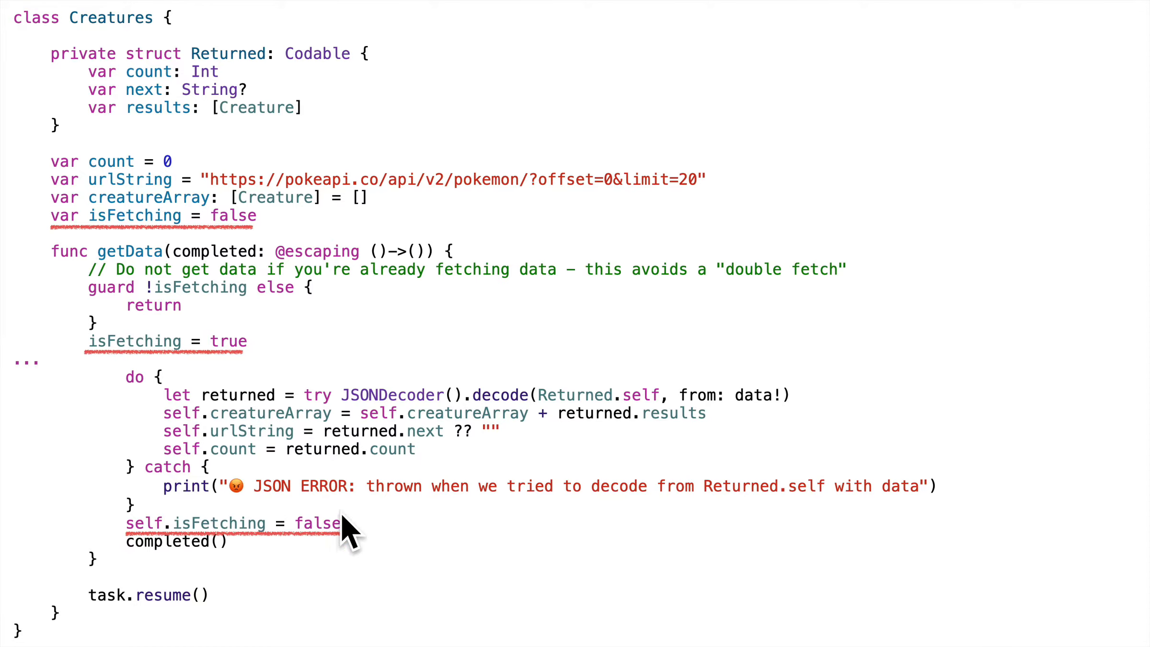
mouse_move(374, 510)
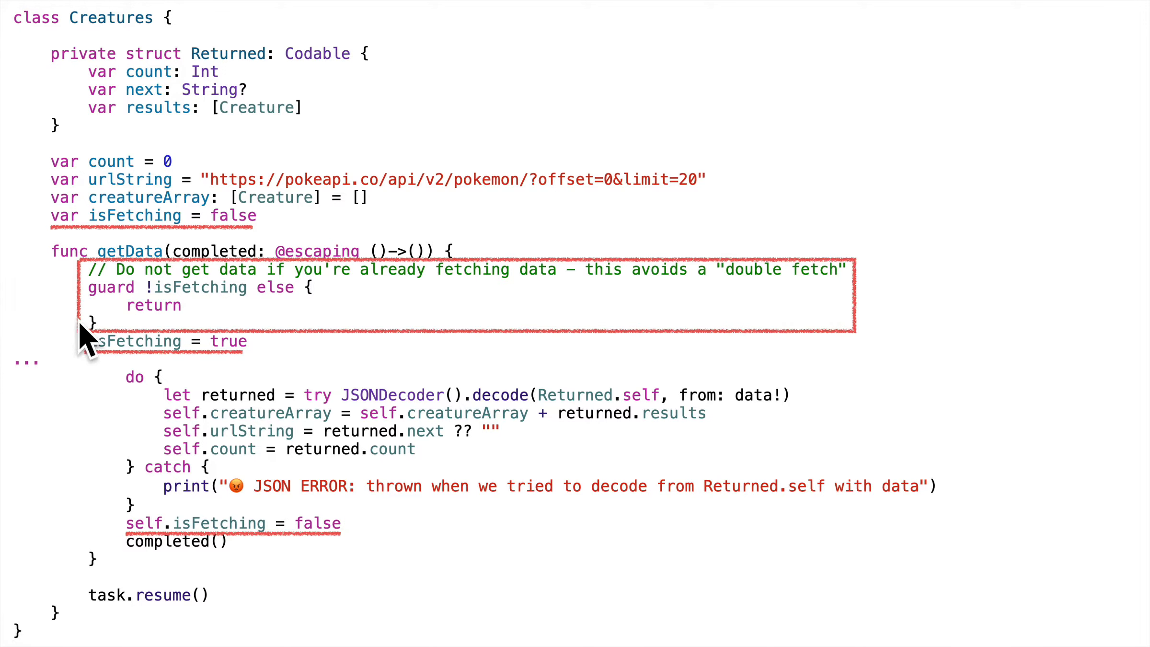
mouse_move(921, 334)
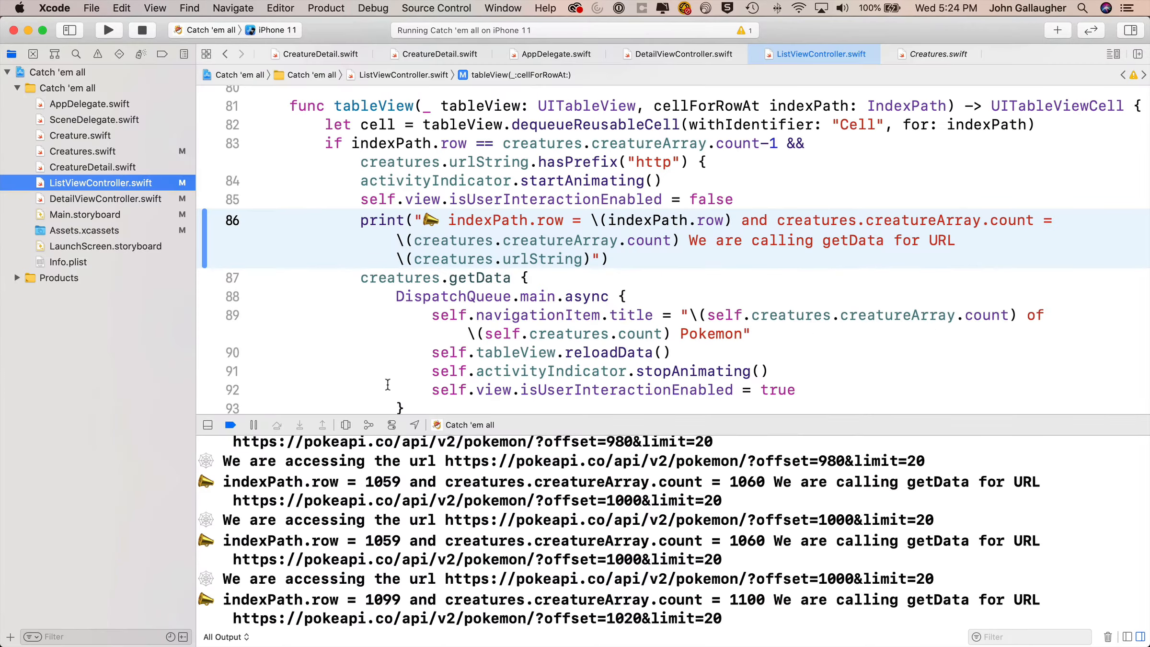
left_click(936, 54)
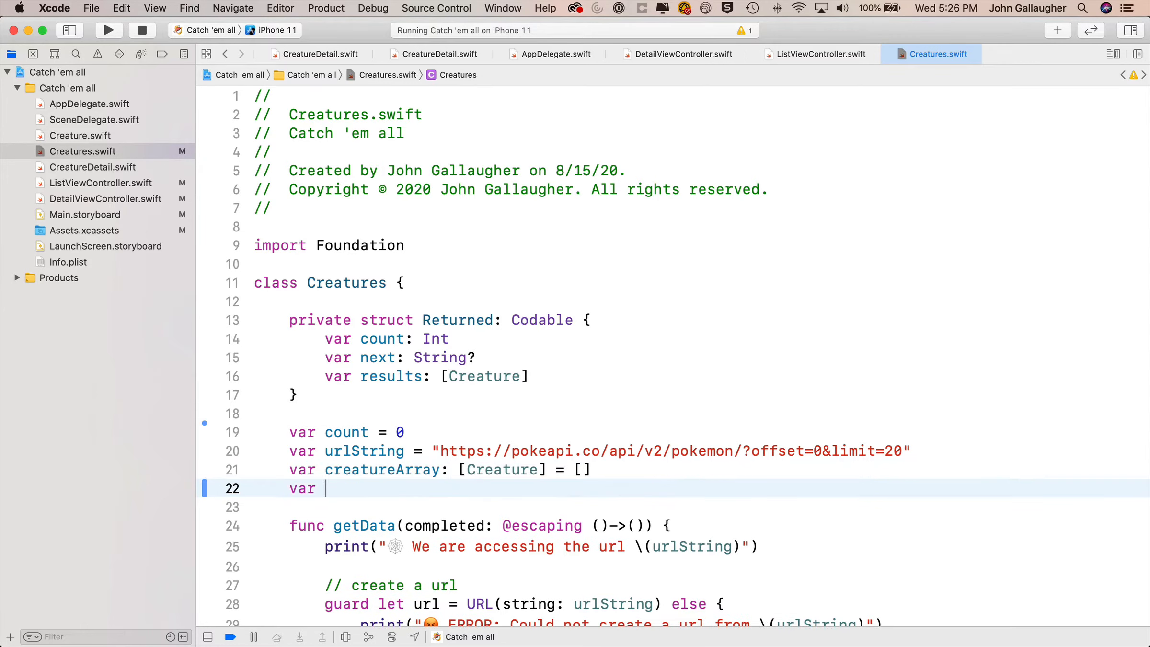
type("isFetching = false")
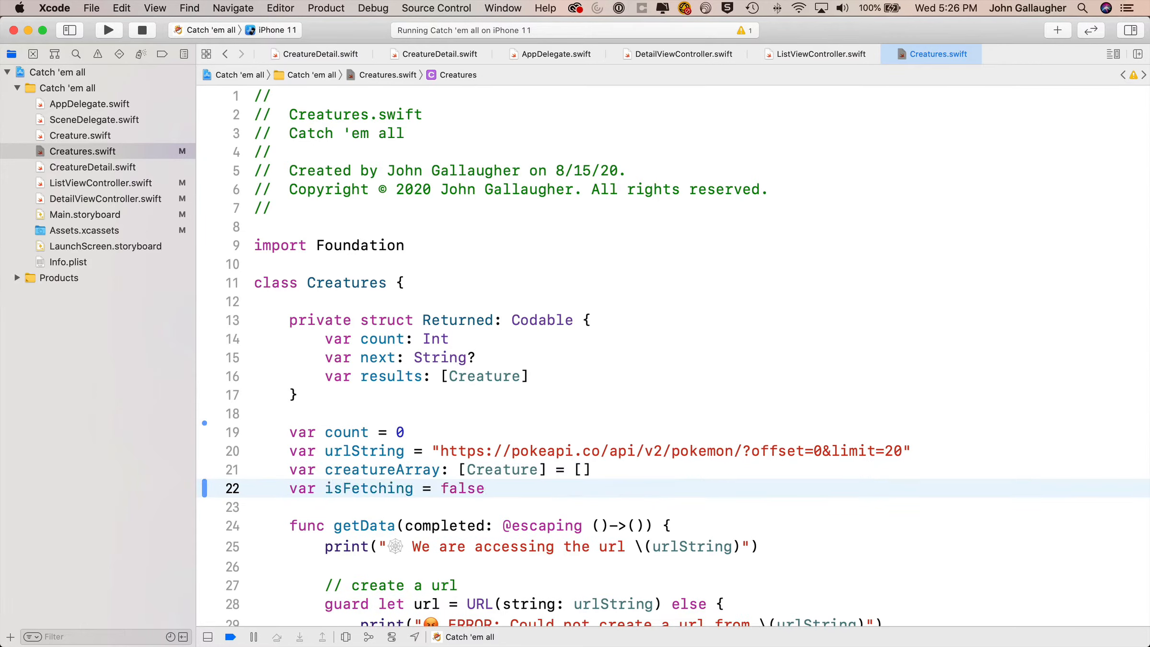
Start getData with a commented `guard !isFetching else { return }`, then `isFetching = true`
left_click(484, 488)
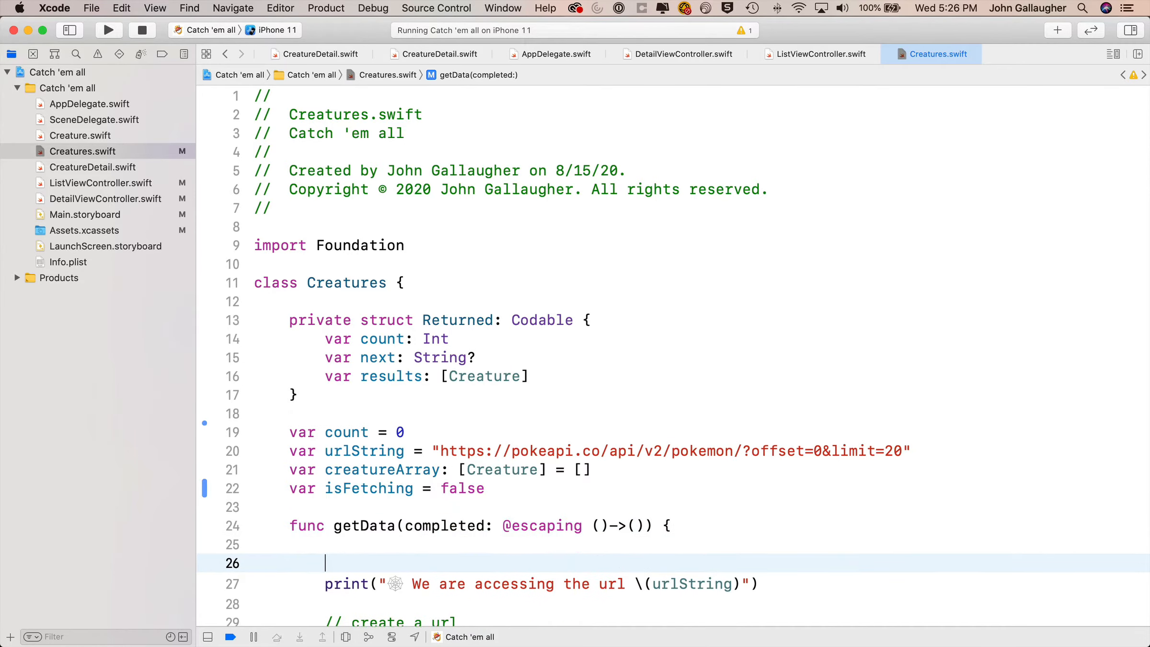
scroll("down", 3)
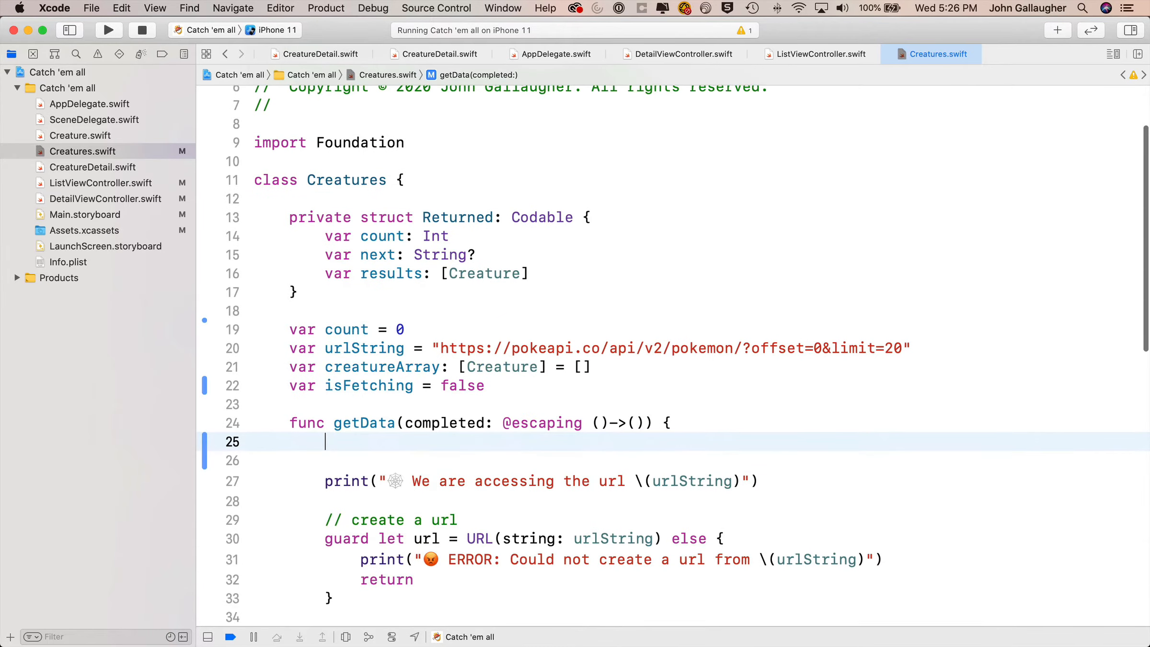
type("guard !")
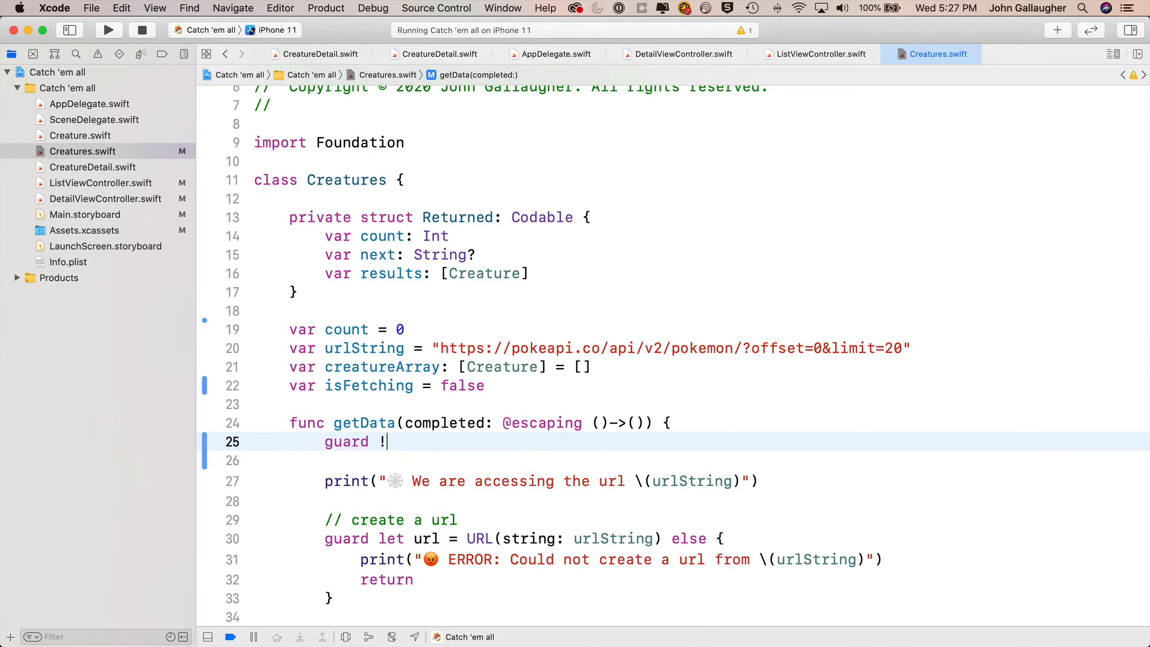
type("isFetching else {")
type("return")
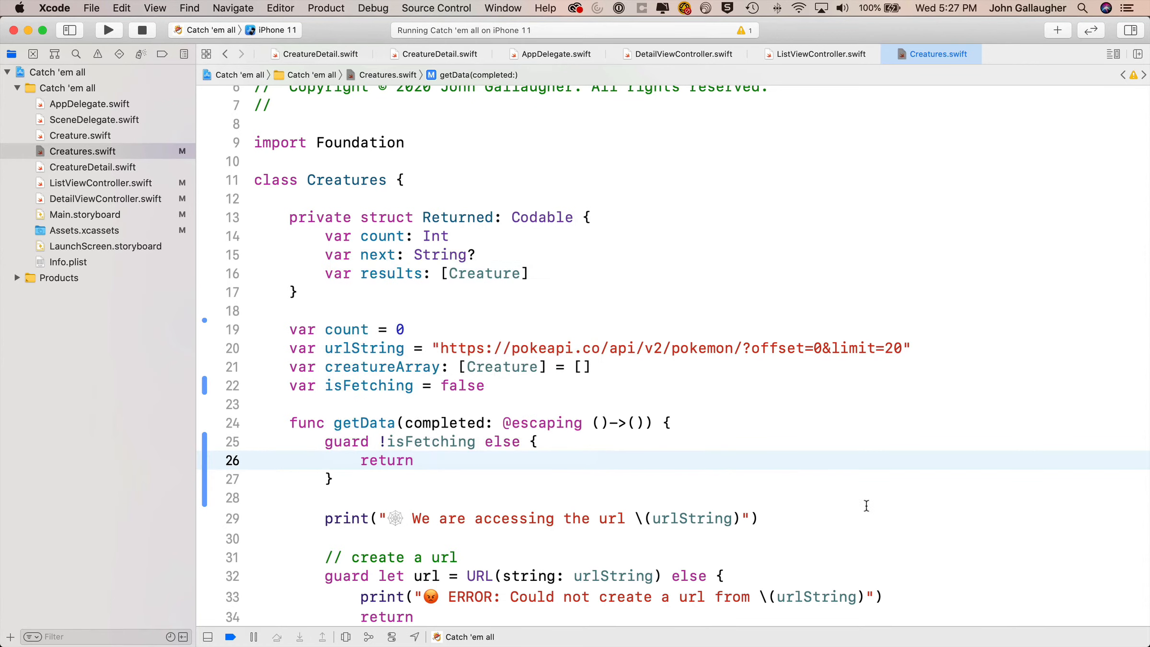
type("// Do not get data if")
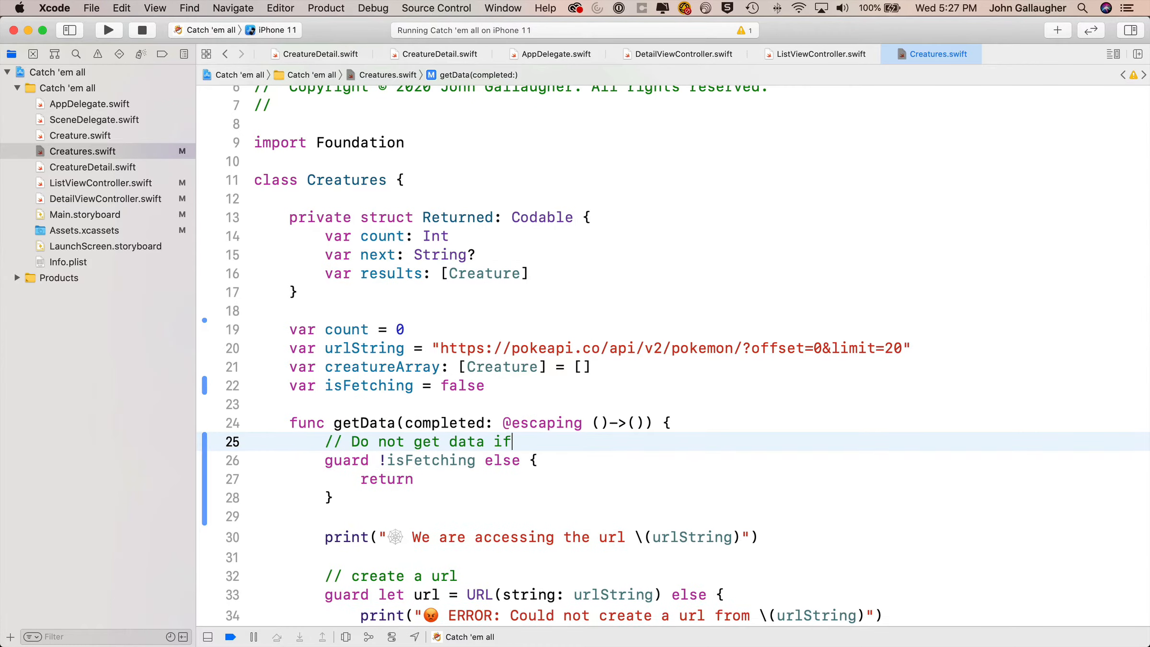
type("you're already fetching data — this avoids a \"double fetch")
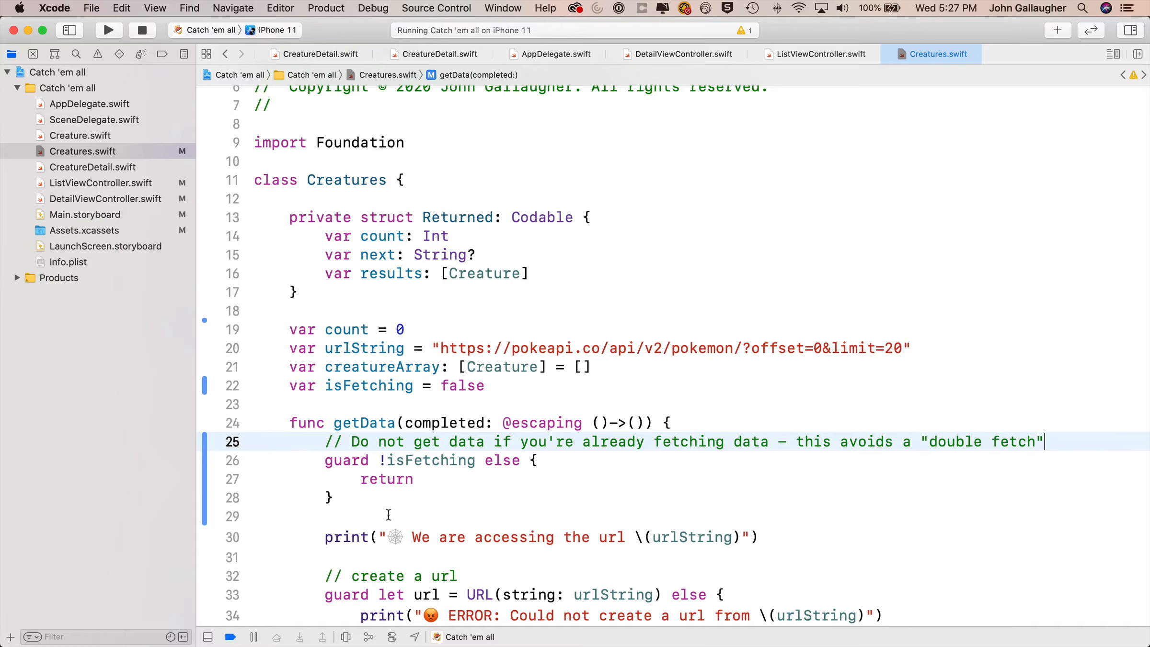
type("isFetching")
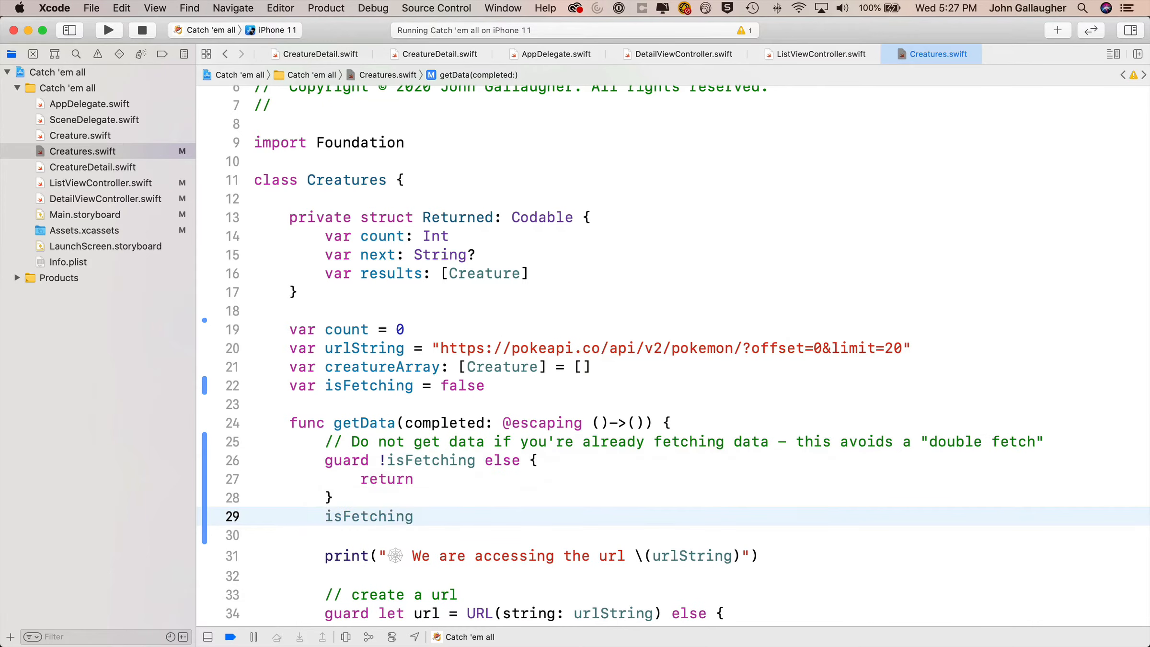
type("= true")
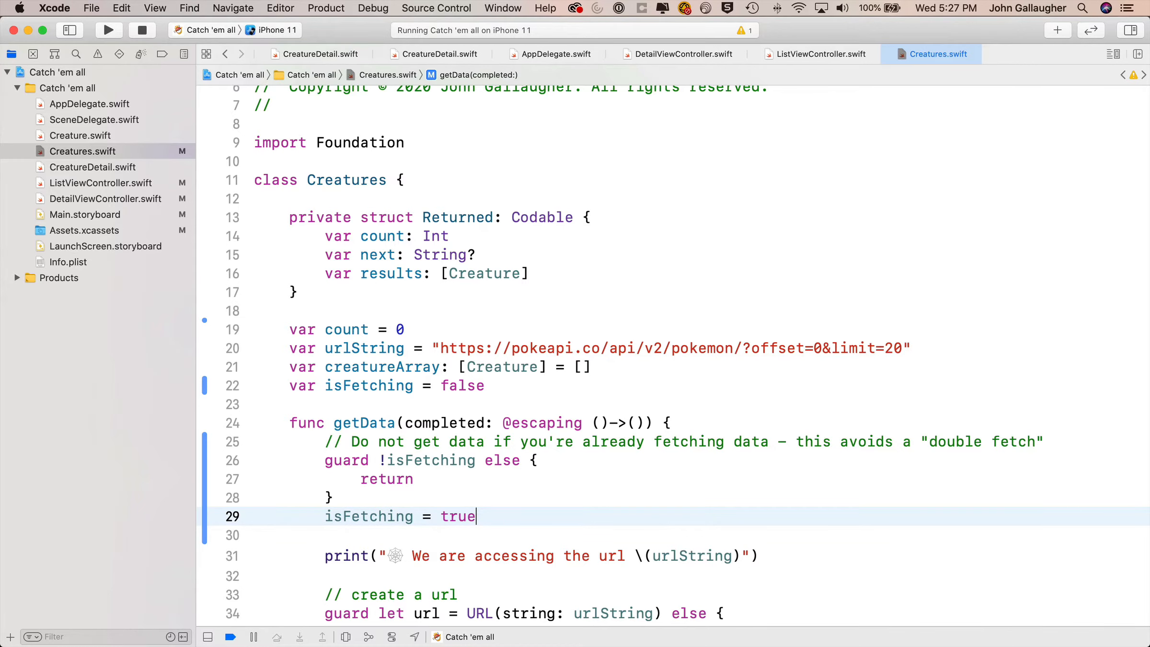
scroll("down", 3)
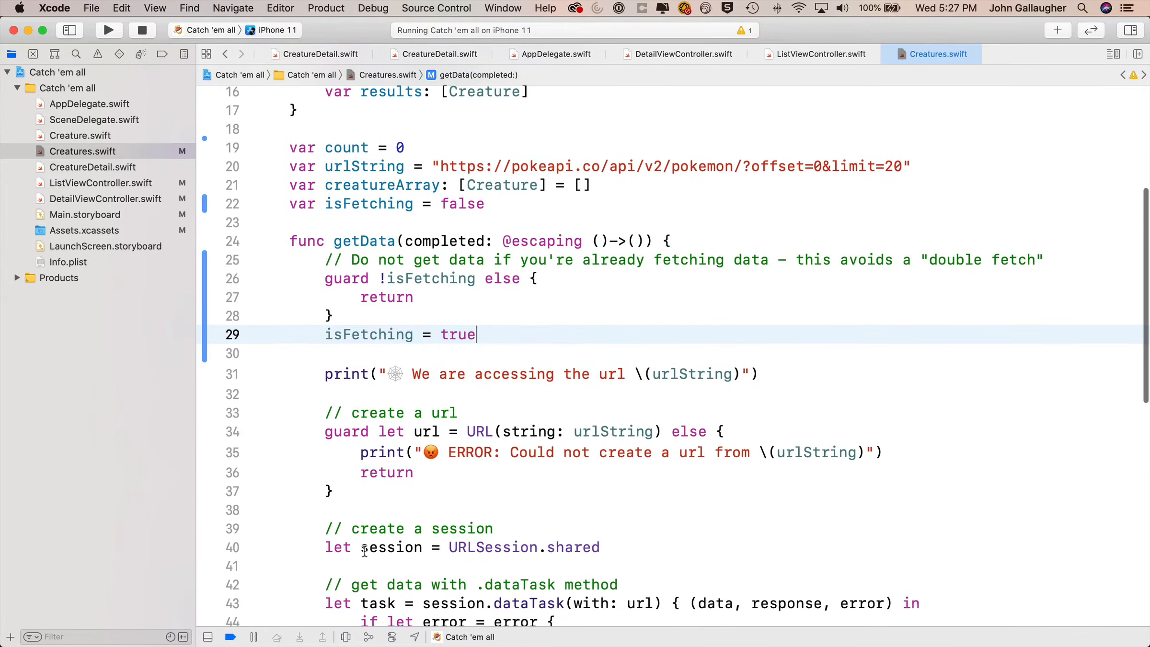
scroll("down", 3)
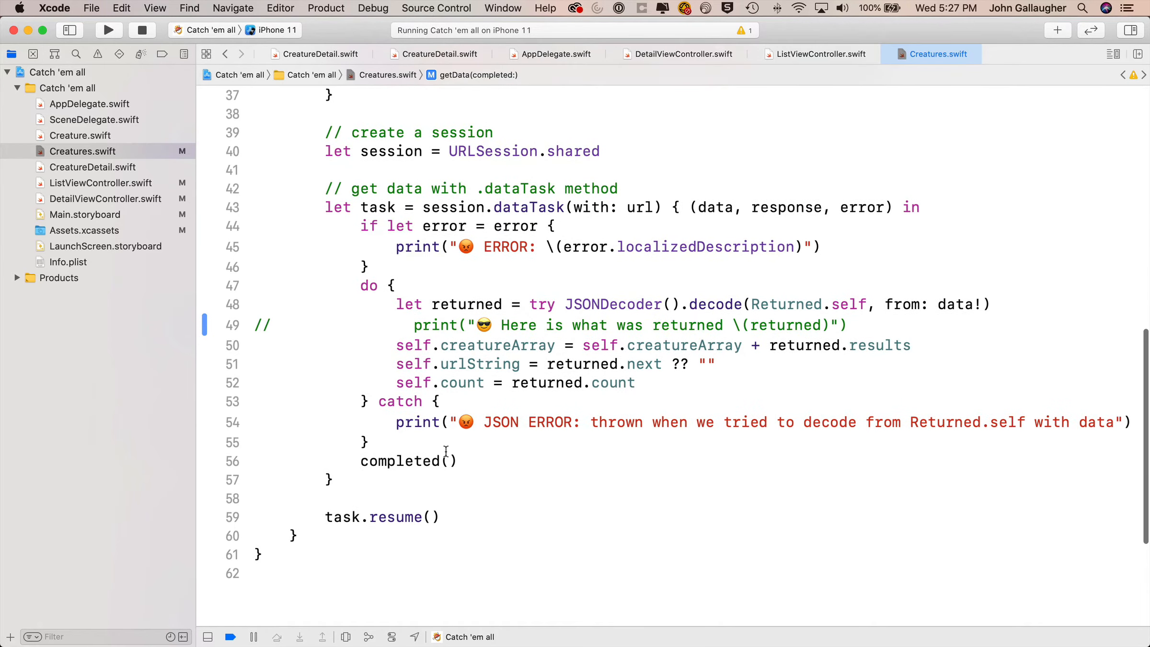
type("isFetching = false")
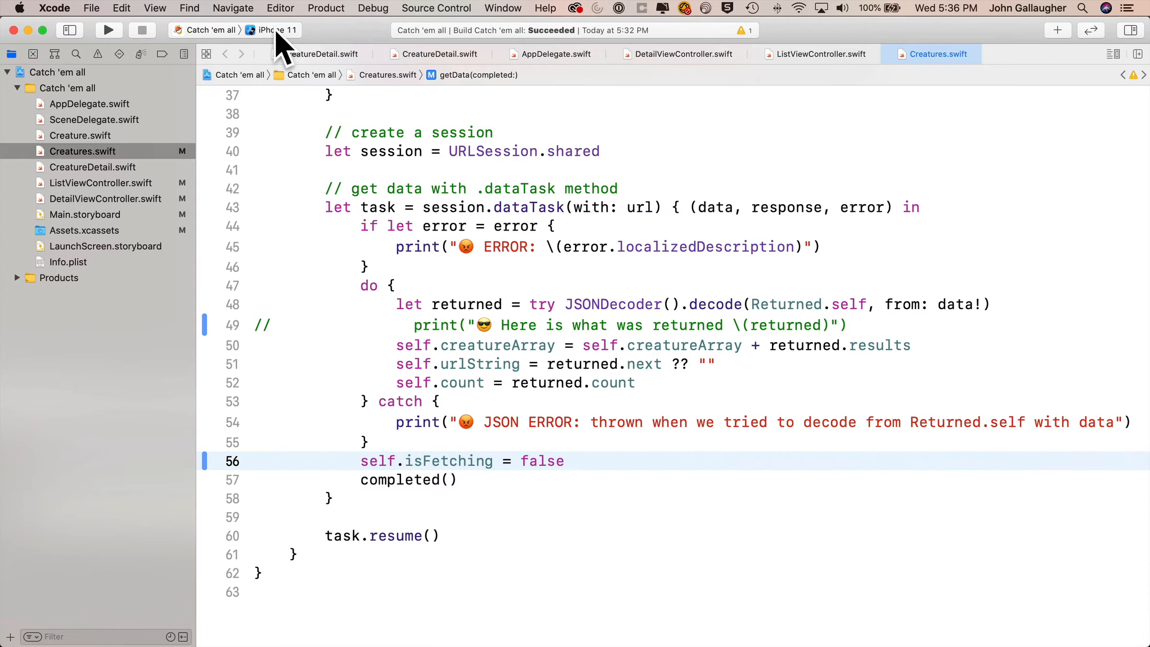
Set the run destination to iPhone 12 Pro Max and bring up the launched simulator
left_click(276, 30)
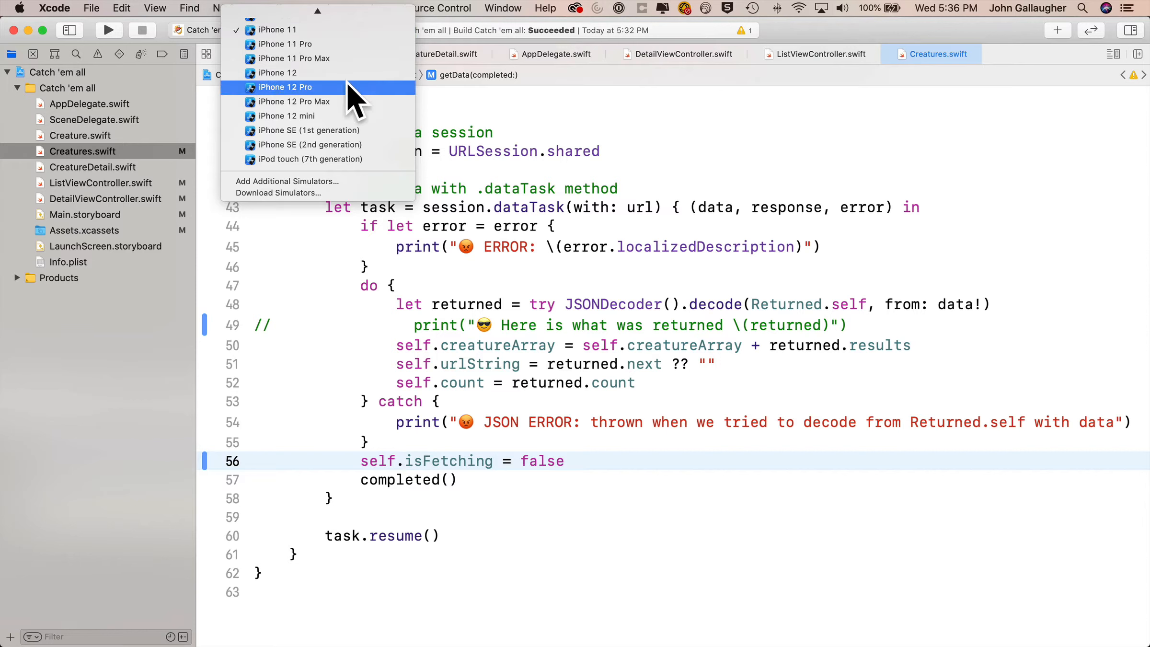
left_click(292, 101)
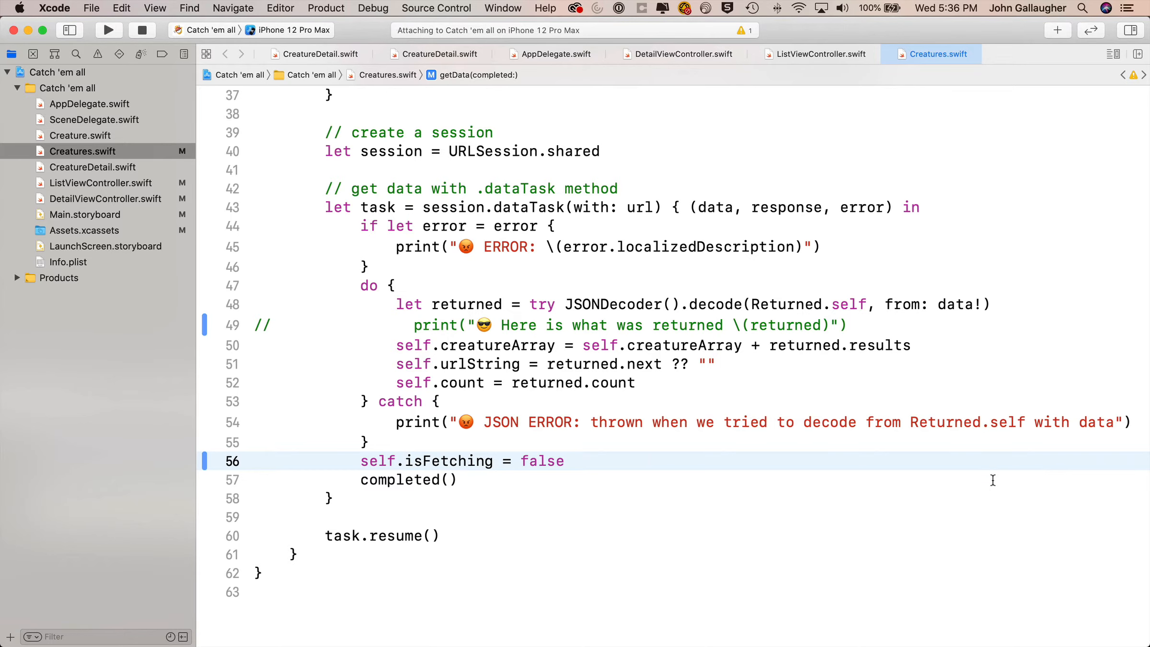
left_click(108, 30)
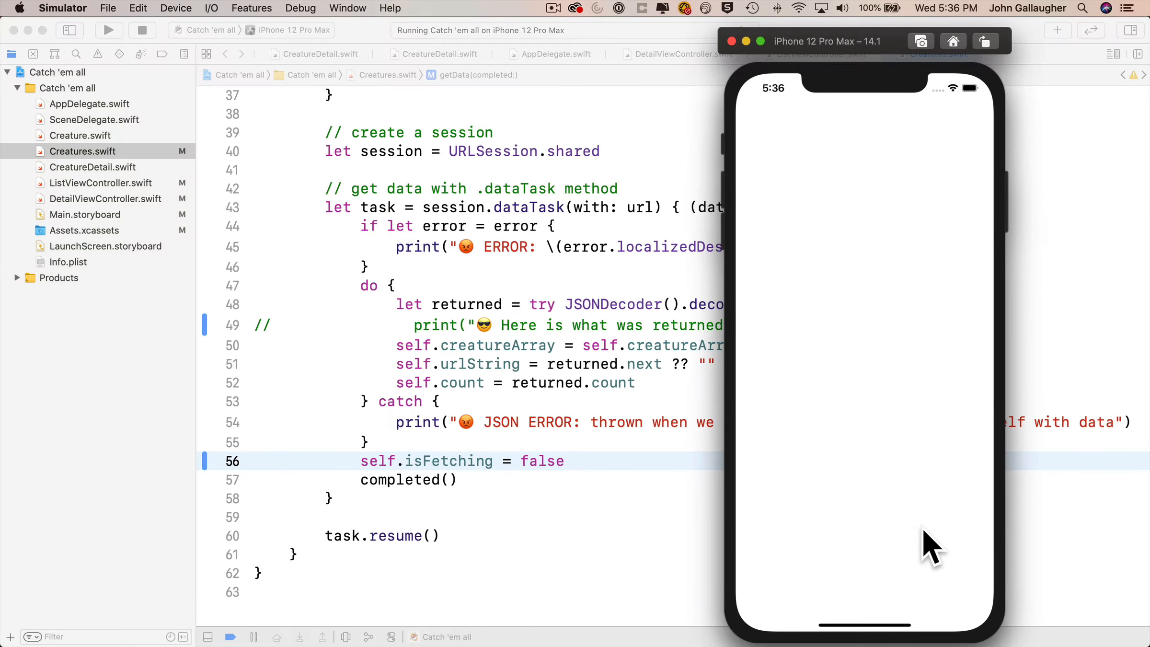
mouse_move(841, 547)
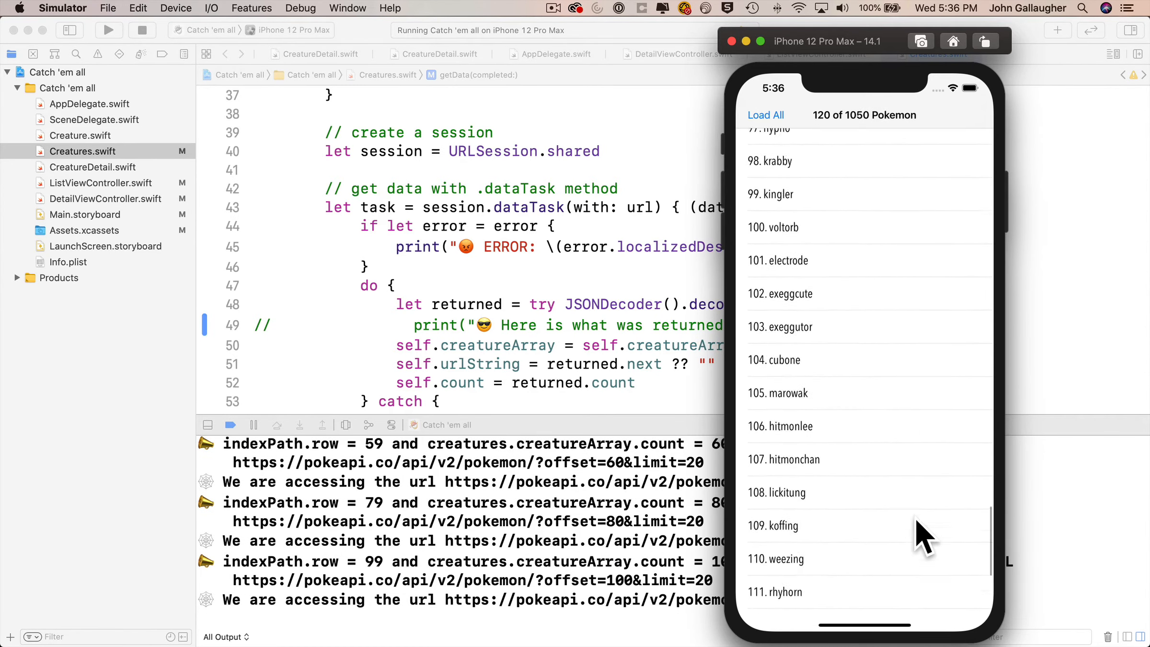
Scroll the Pokemon list to the bottom until it reads 1050 of 1050
scroll("down", 3)
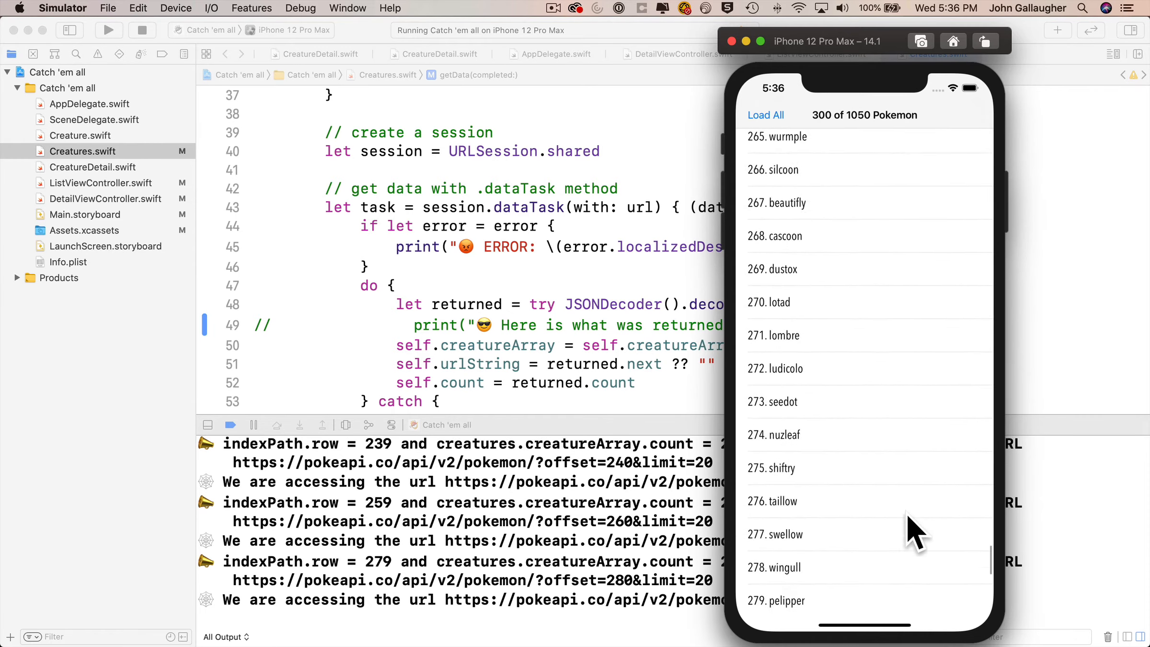
scroll("down", 3)
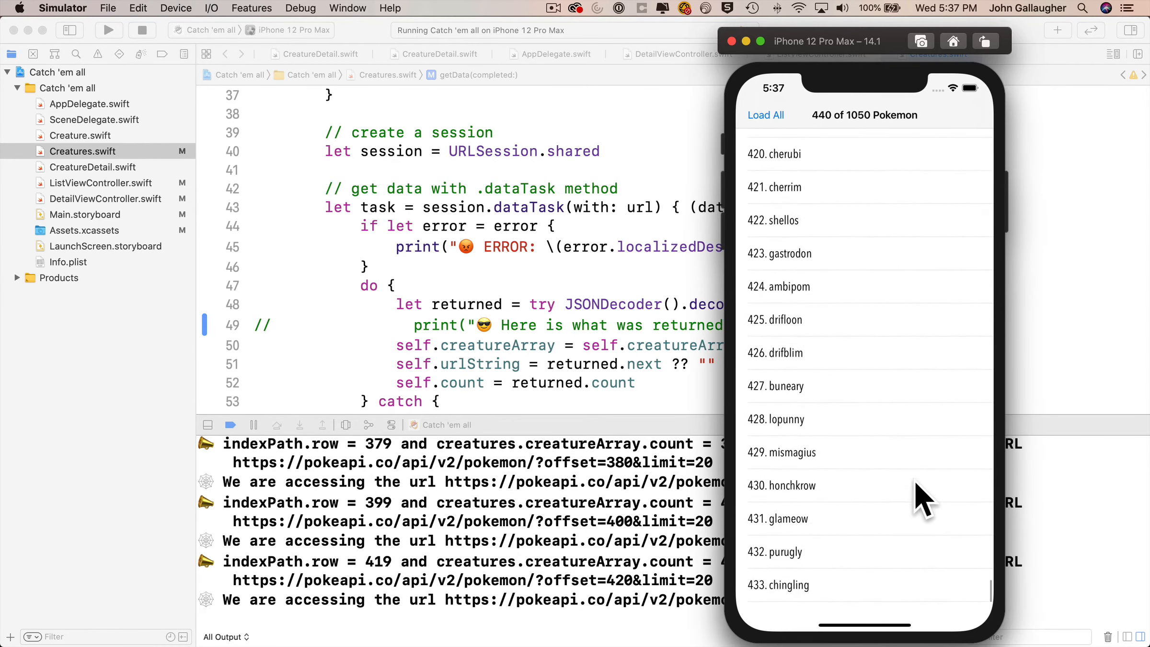
scroll("down", 3)
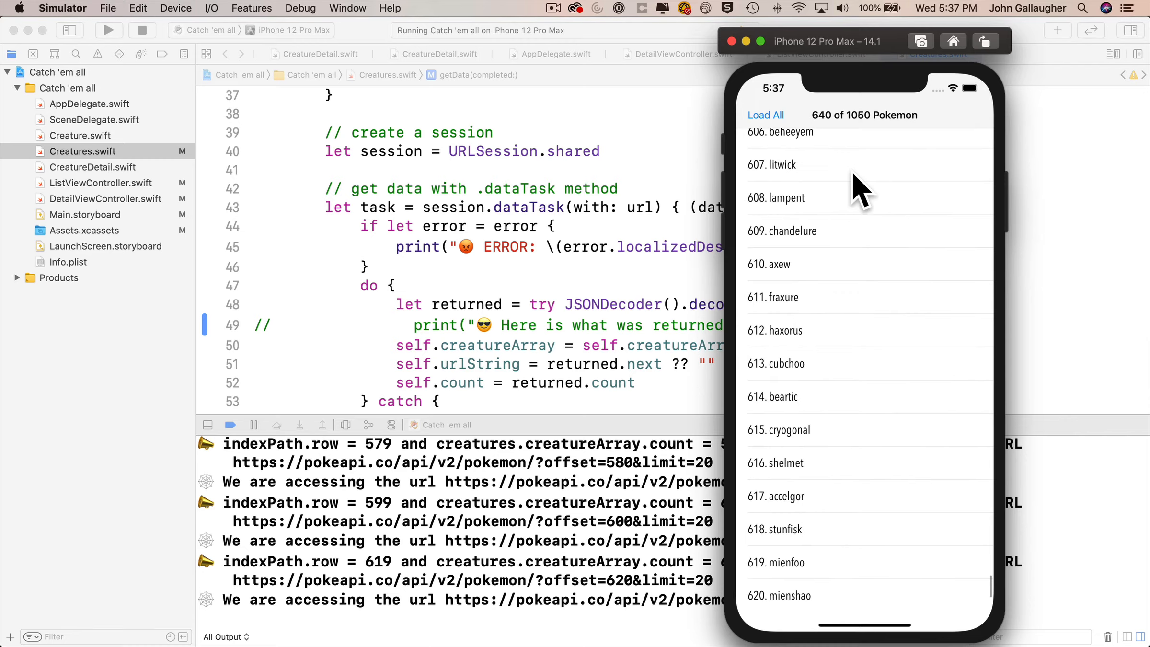
scroll("down", 3)
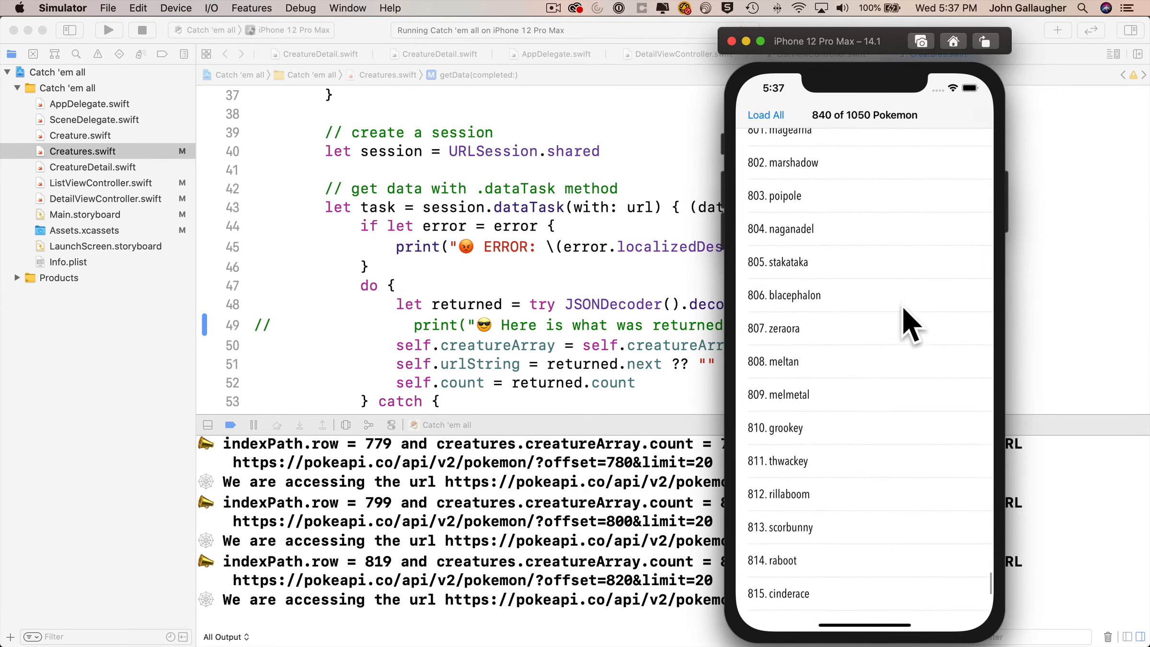
scroll("down", 3)
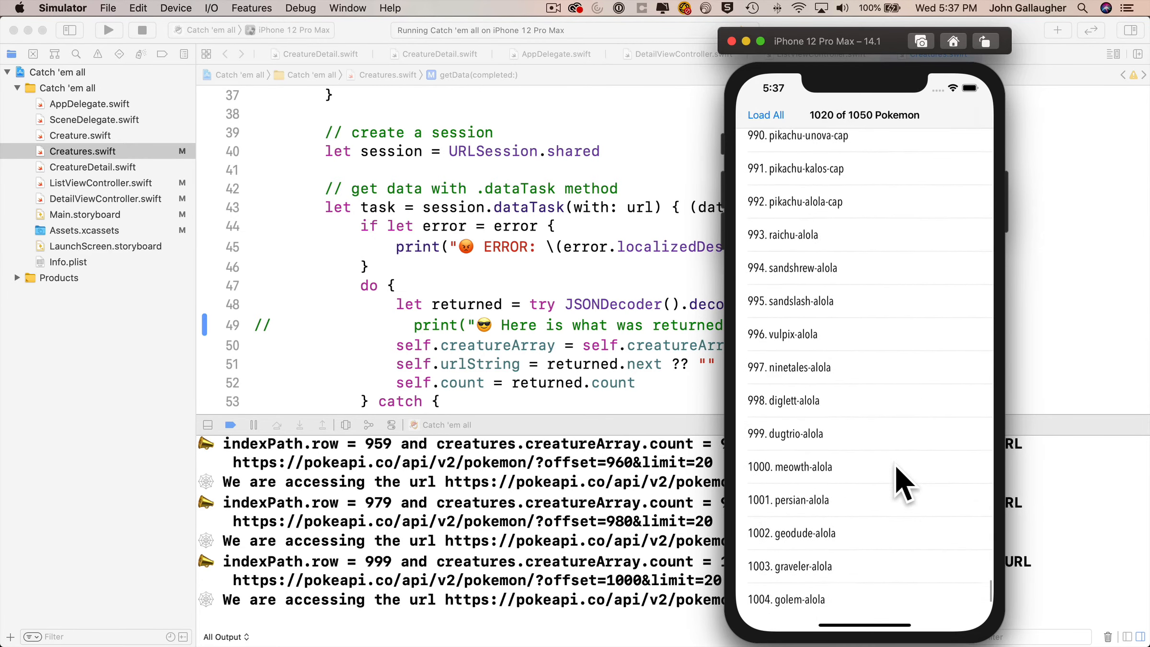
scroll("down", 3)
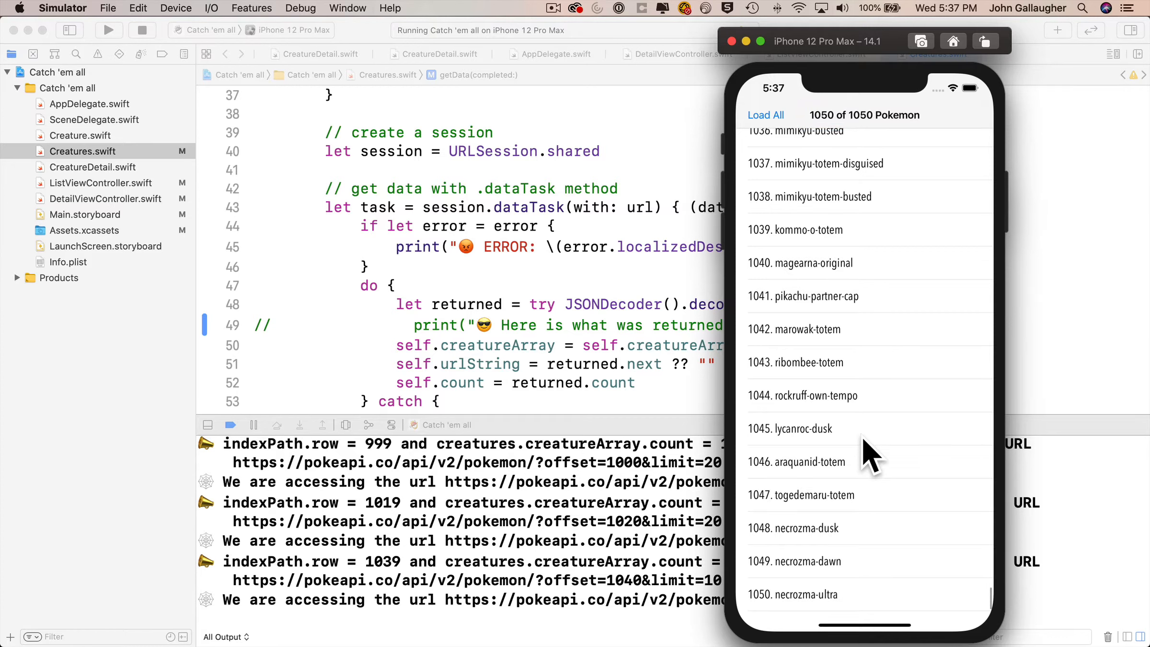
mouse_move(657, 421)
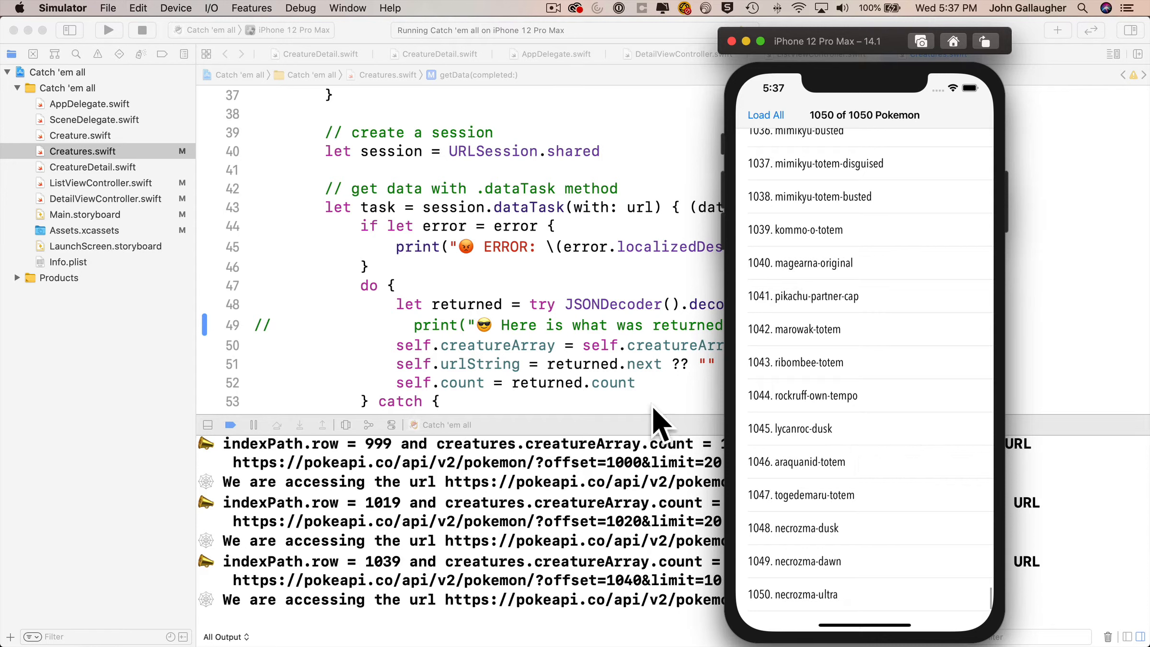
mouse_move(909, 546)
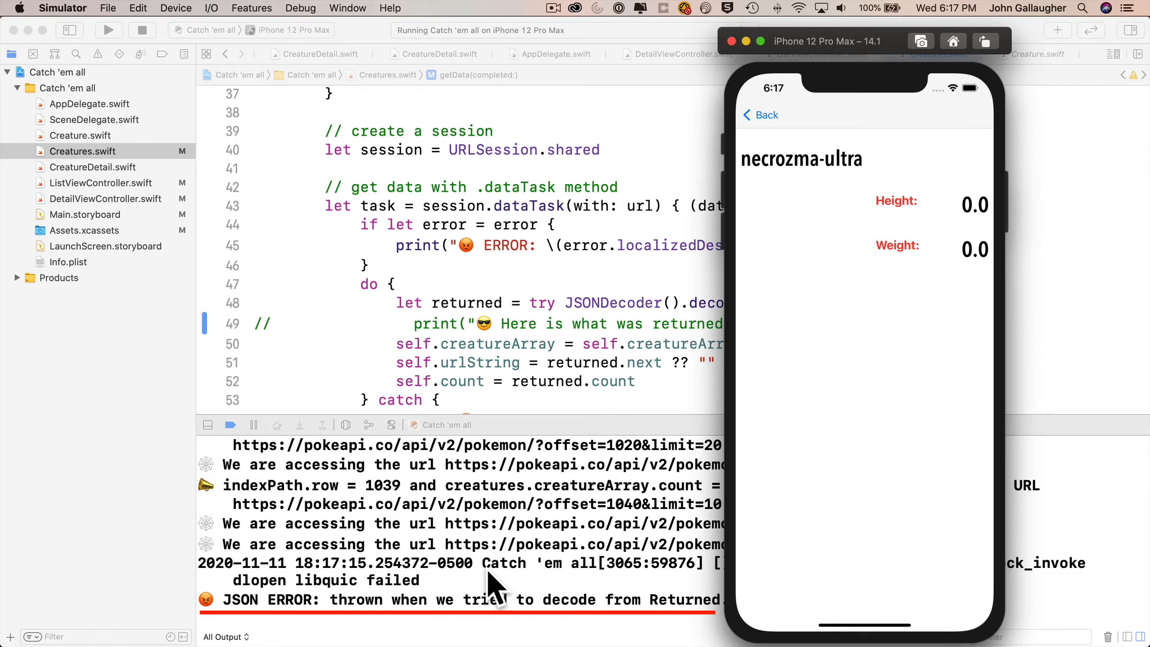
mouse_move(788, 165)
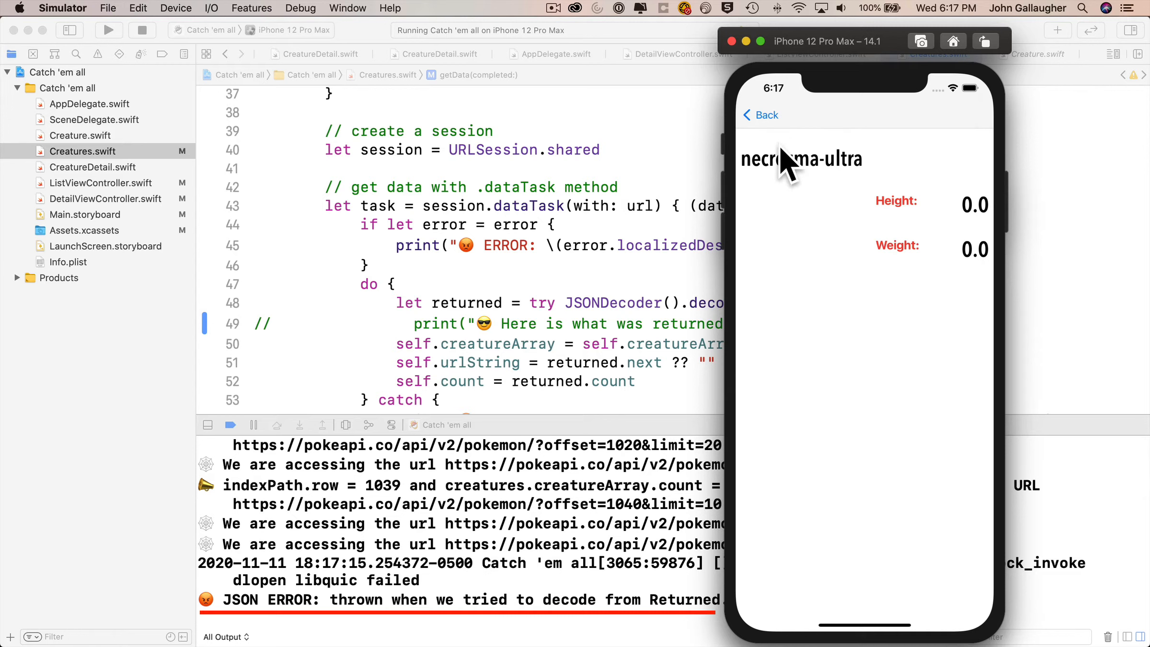
mouse_move(778, 272)
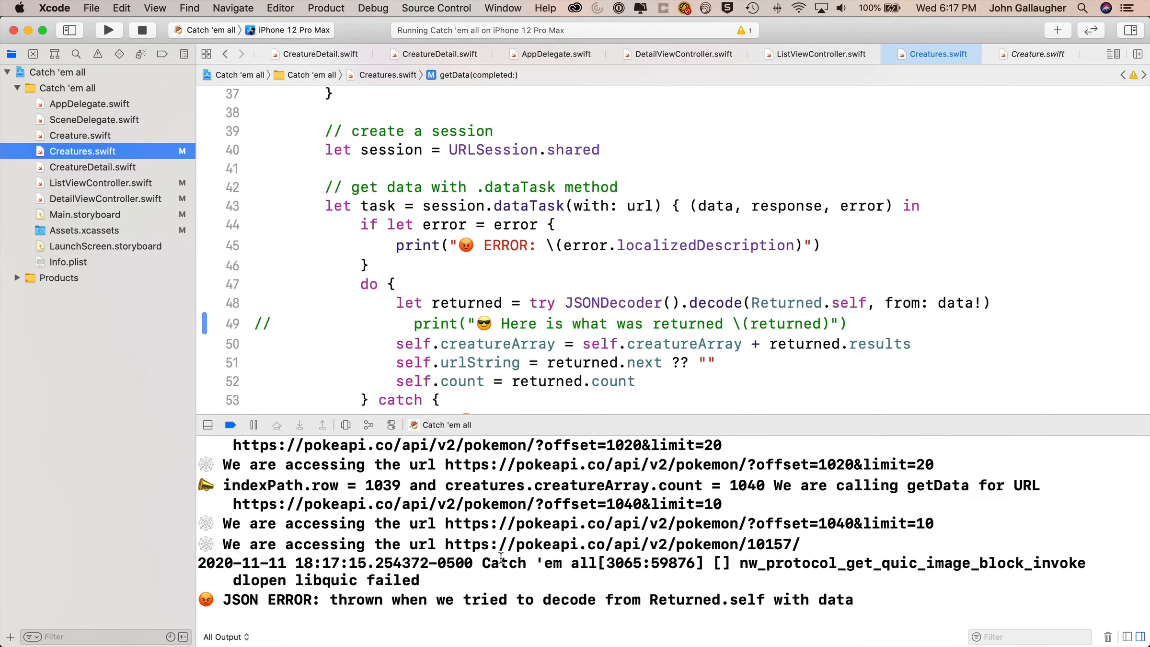
mouse_move(749, 550)
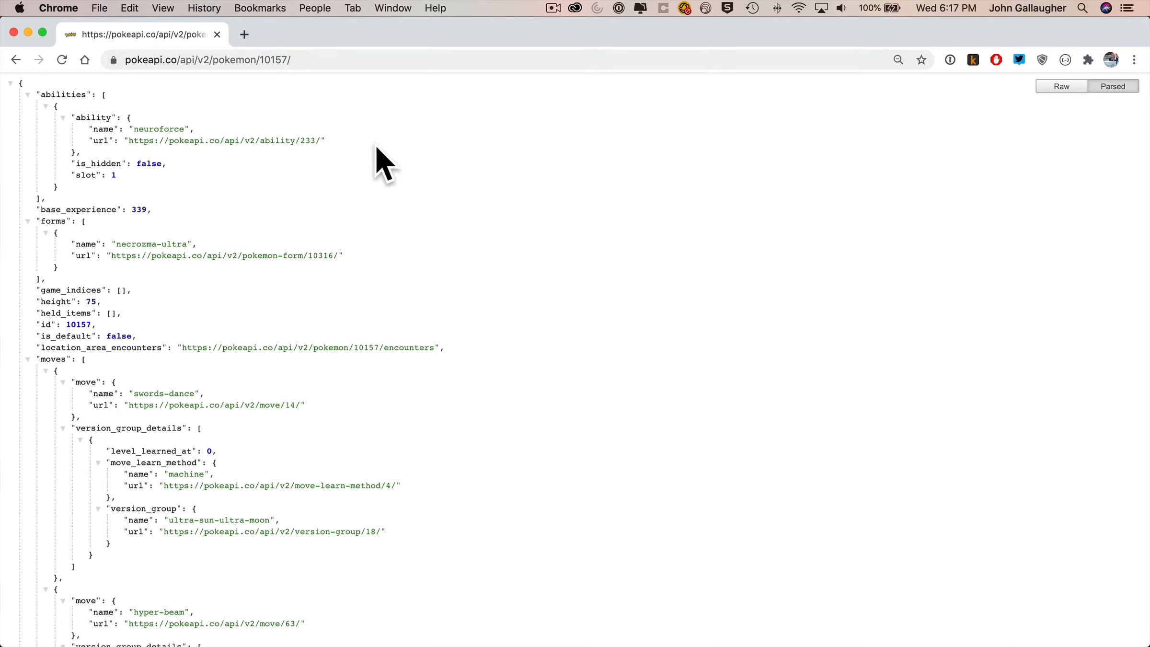
mouse_move(14, 99)
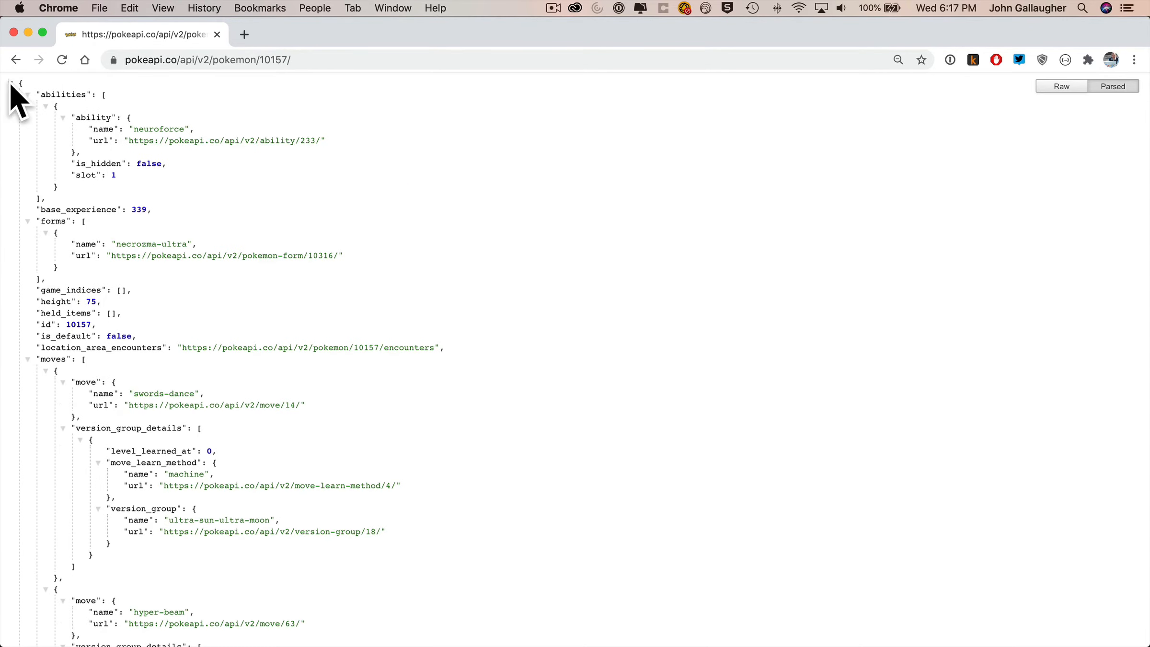
mouse_move(37, 117)
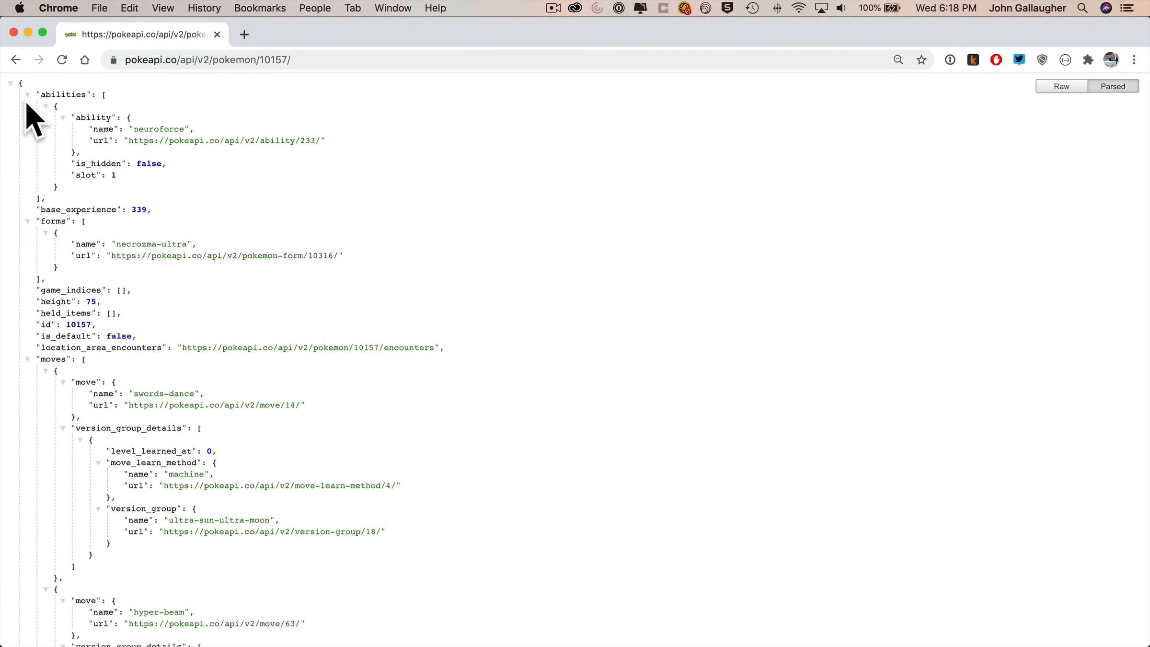
Collapse the abilities, moves and species sections to expose the all-null sprites
left_click(27, 93)
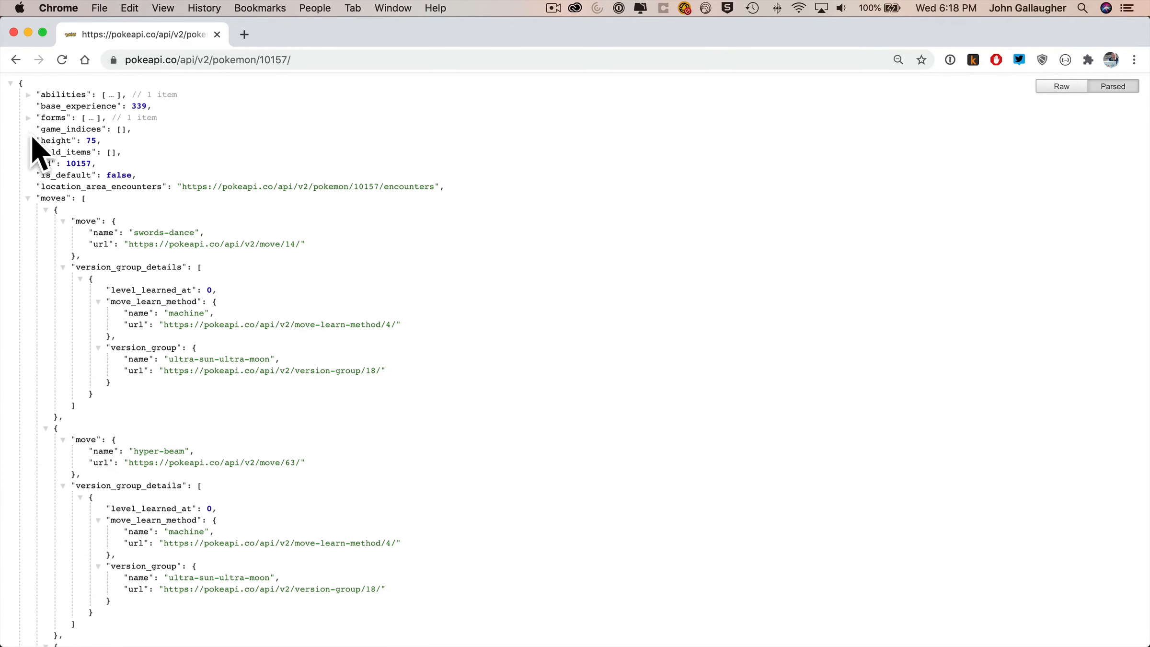
left_click(28, 198)
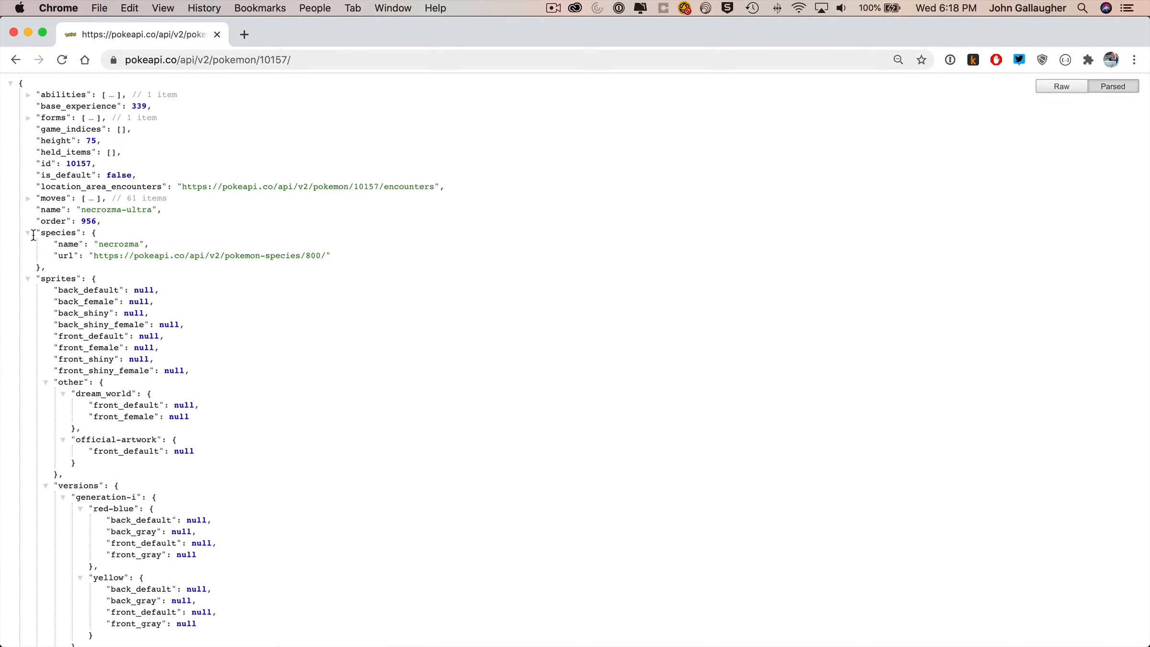
left_click(27, 232)
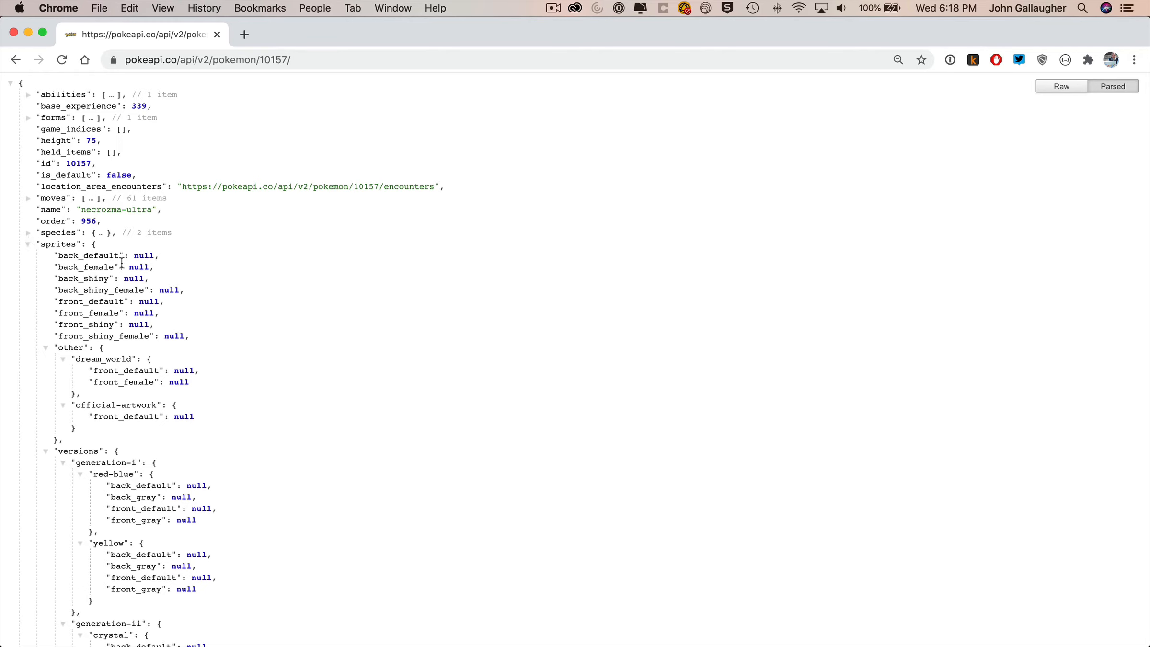
mouse_move(57, 351)
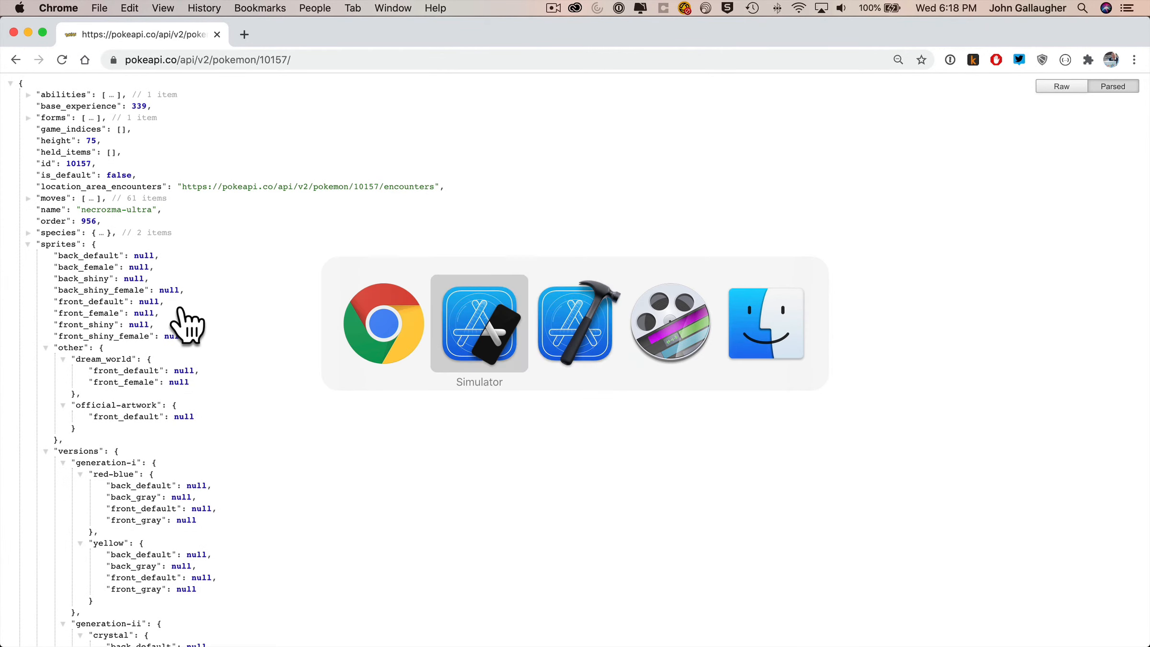
Change front_default's type on line 20 from String to String?
left_click(574, 323)
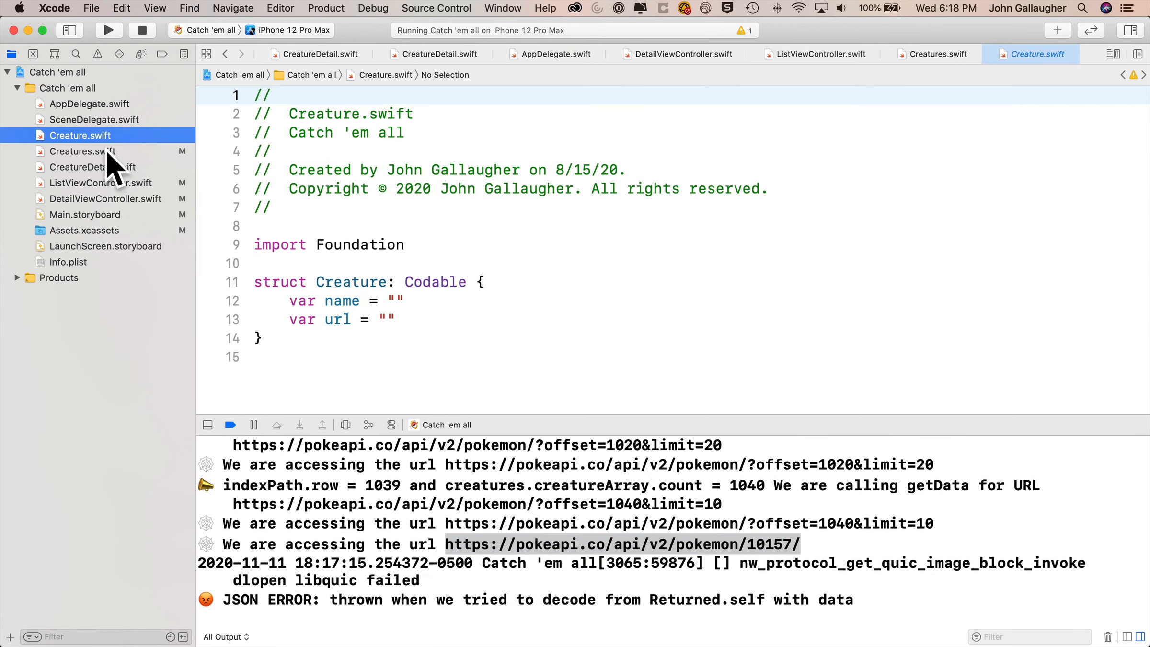
left_click(92, 166)
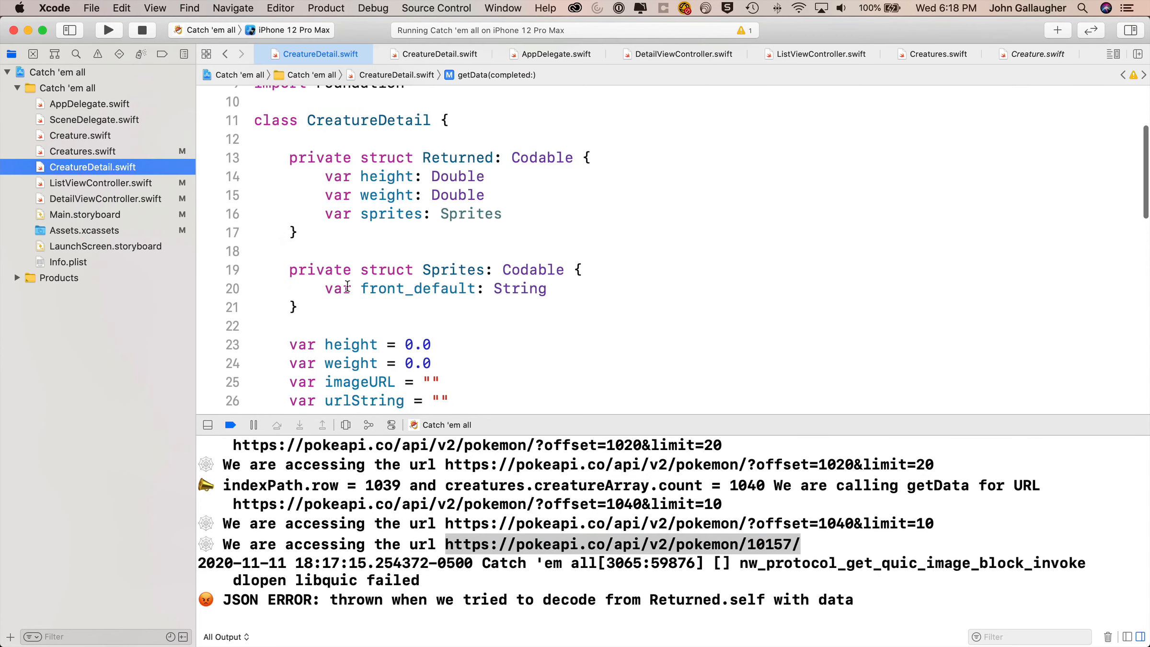
left_click(602, 289)
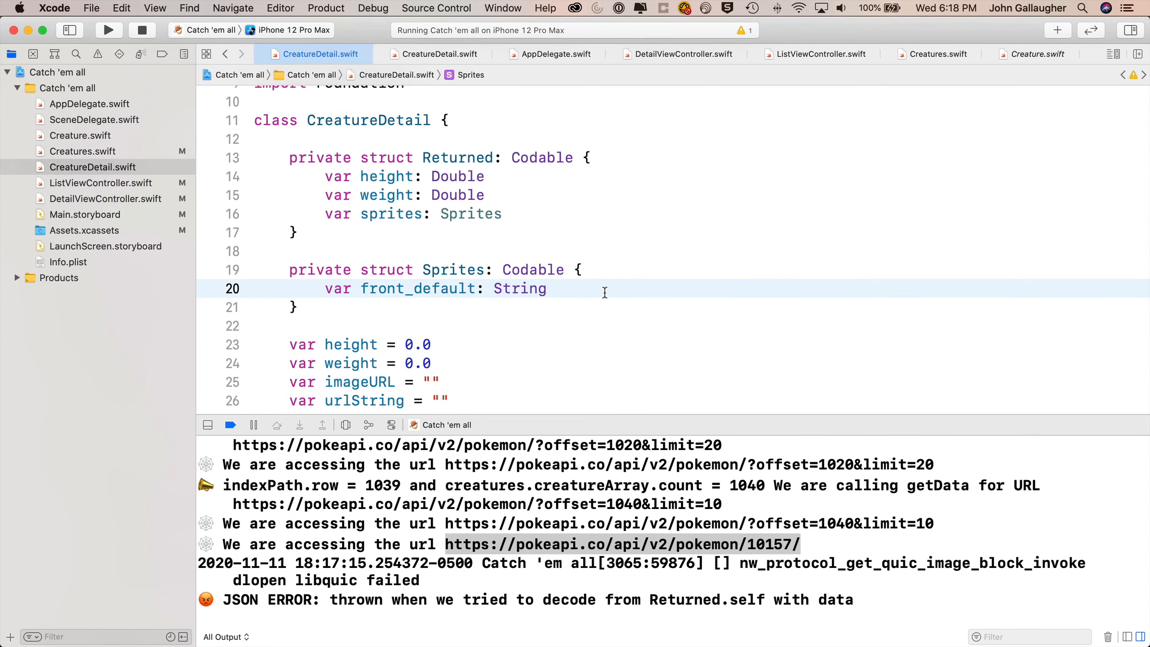
left_click(549, 288)
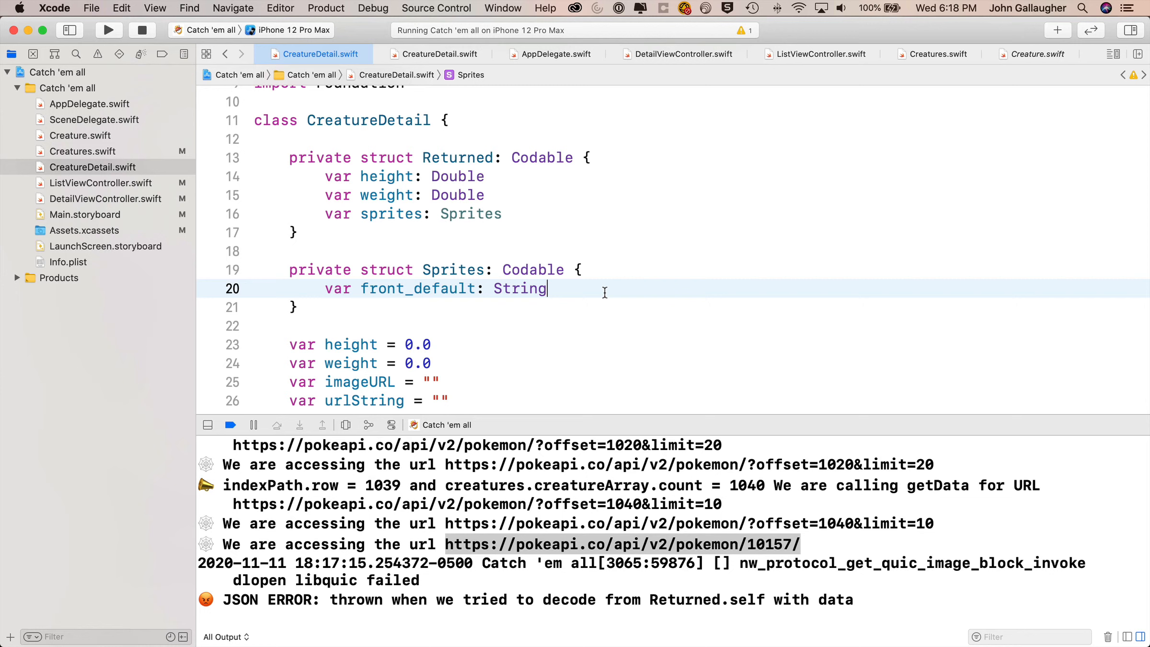
type("?")
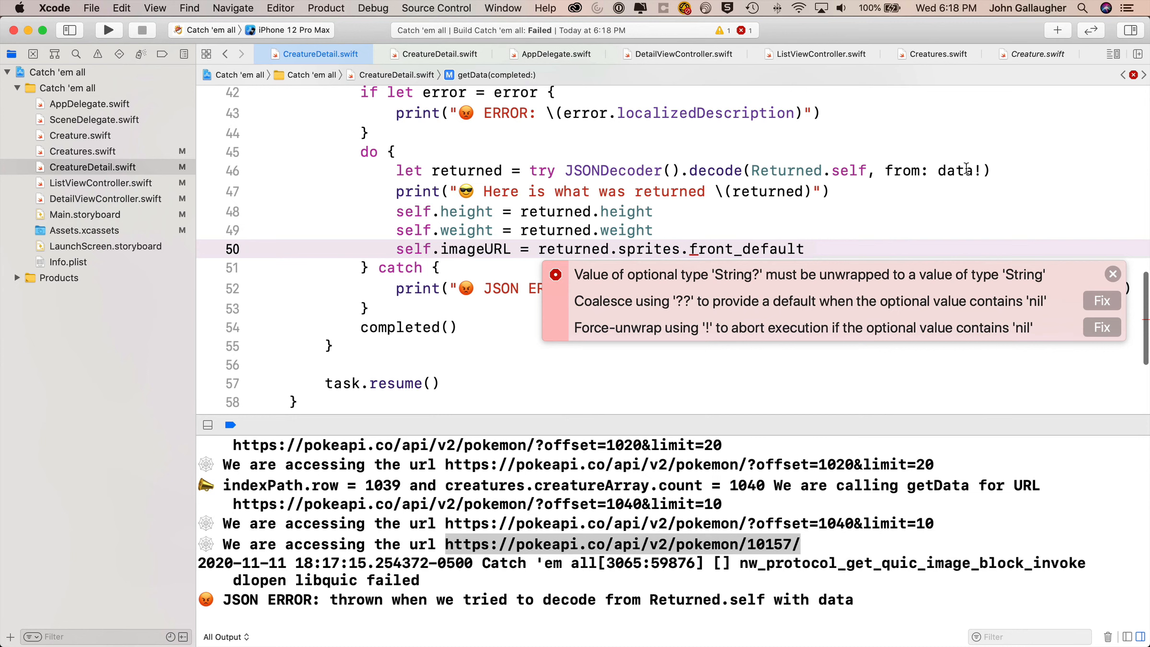
mouse_move(890, 267)
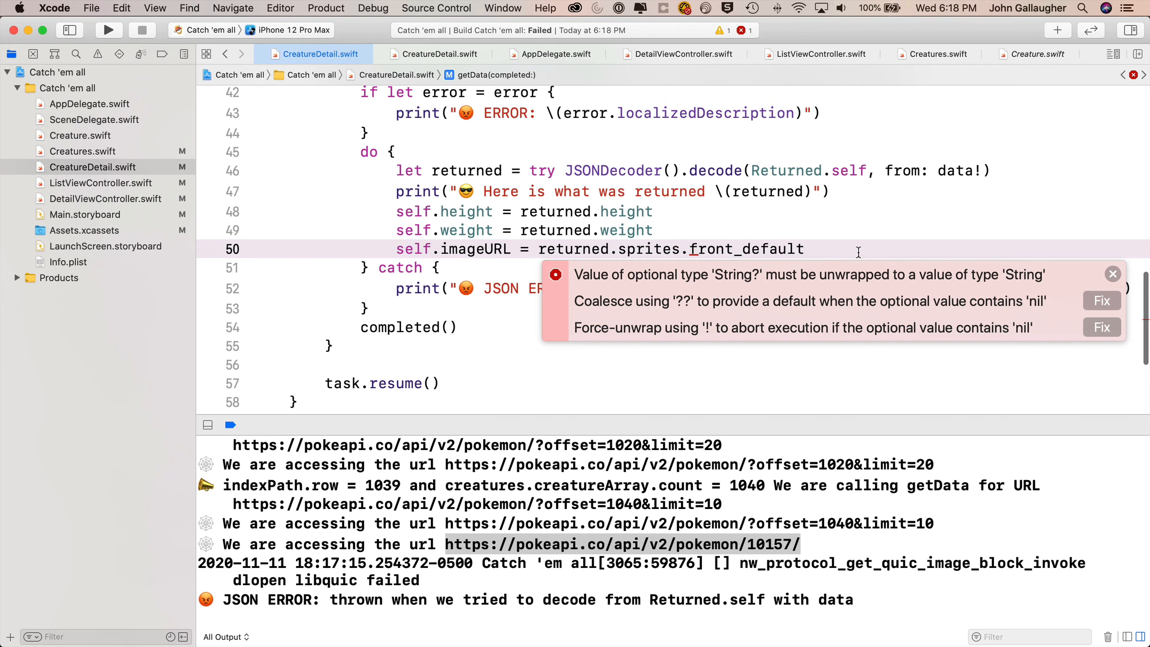
mouse_move(1107, 345)
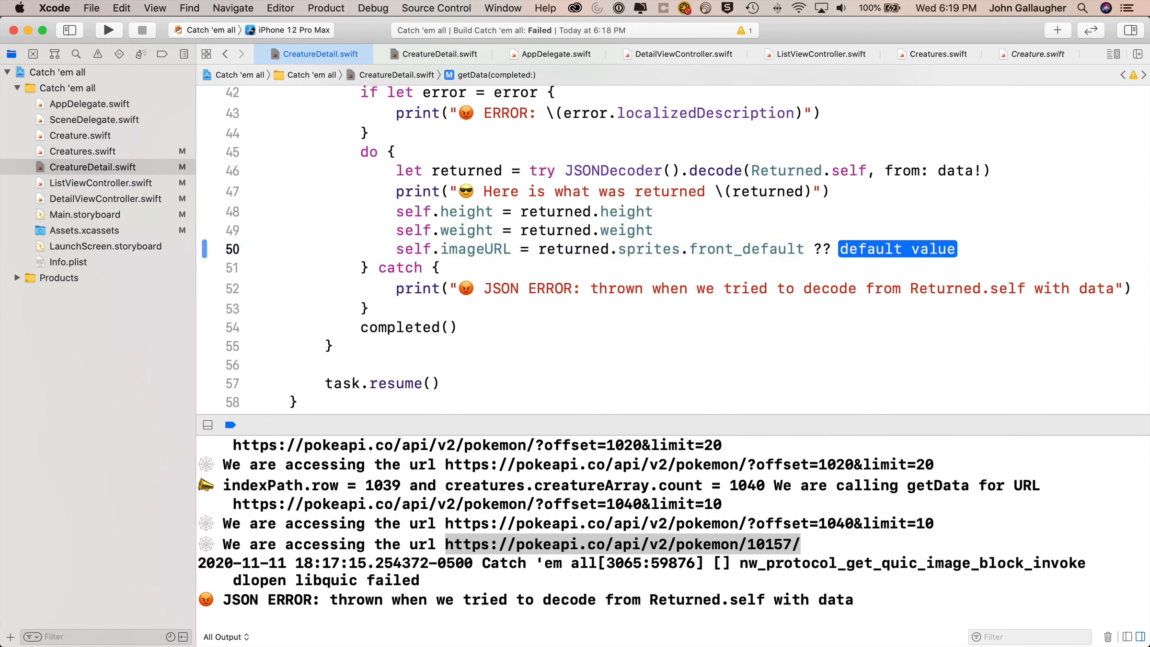
Replace the ?? placeholder on the imageURL line with "" so the build succeeds
type("\"\"")
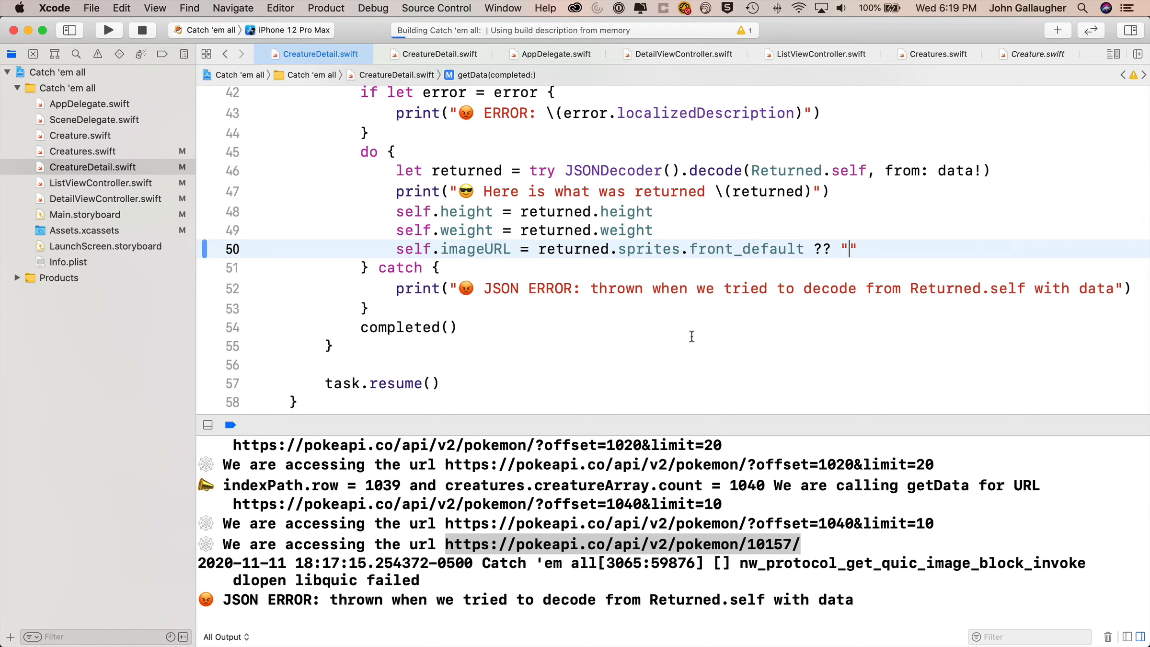
left_click(107, 30)
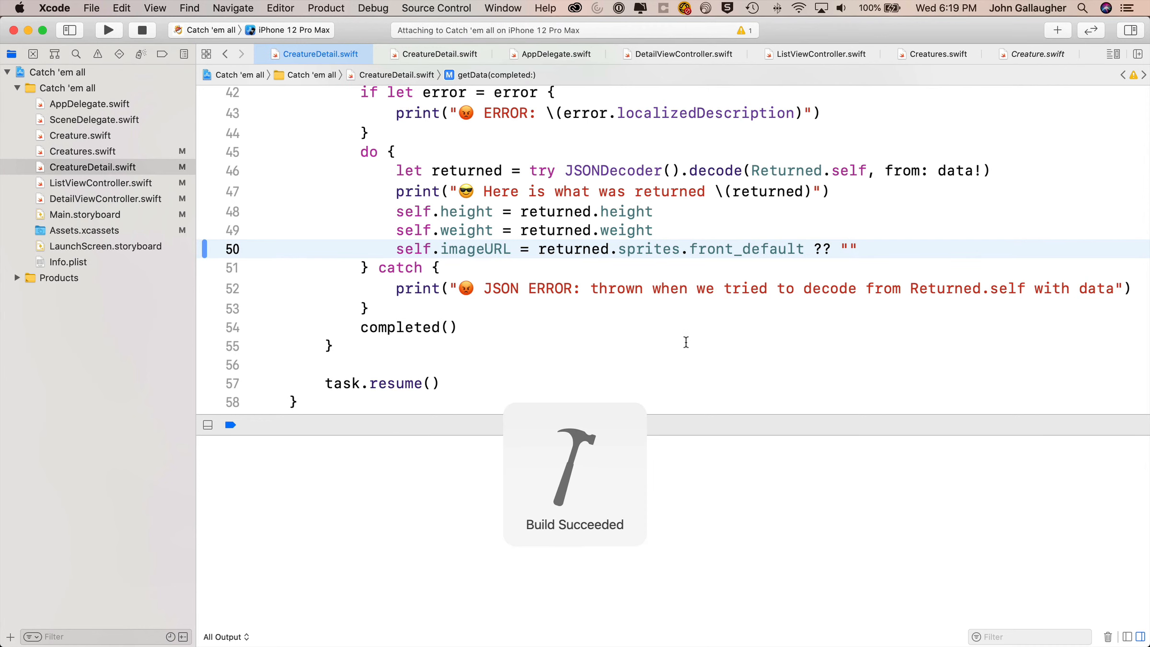
Tap Load All in the rebuilt app and scroll down to necrozma-ultra
left_click(108, 30)
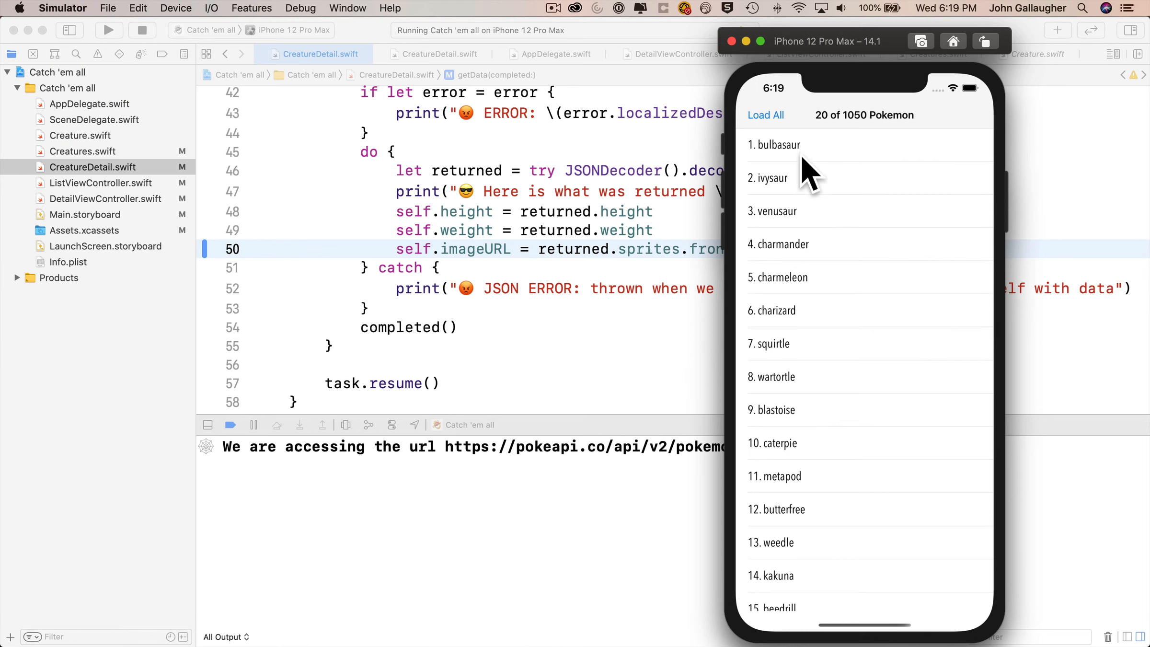
left_click(765, 115)
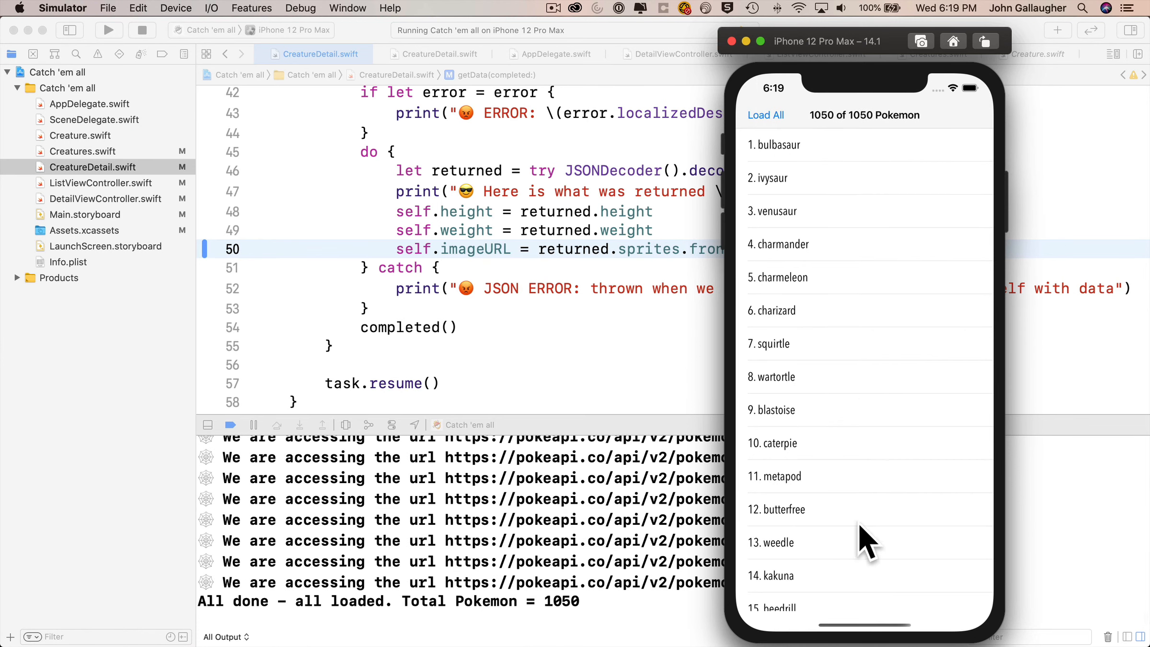
scroll("down", 3)
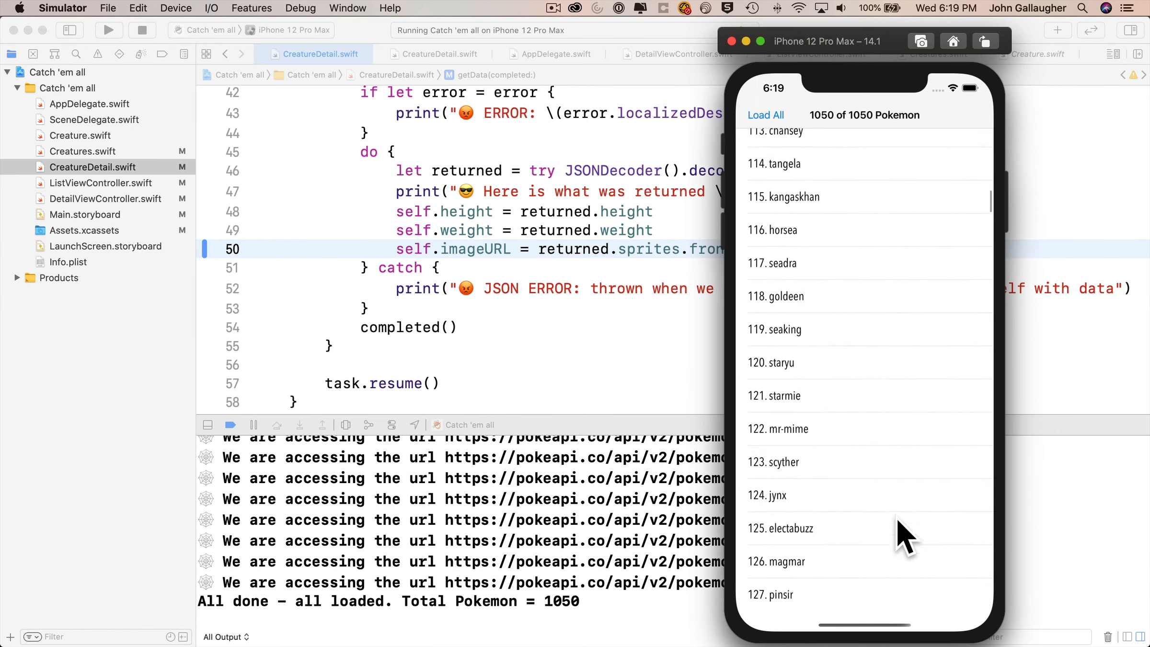
scroll("down", 3)
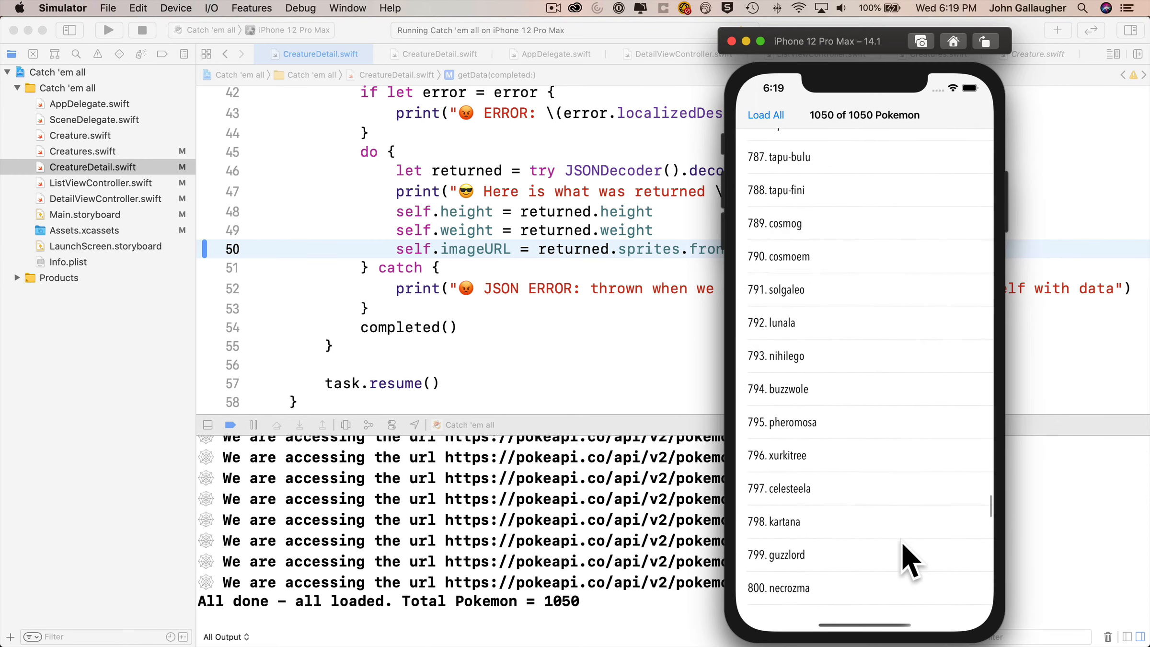
scroll("down", 3)
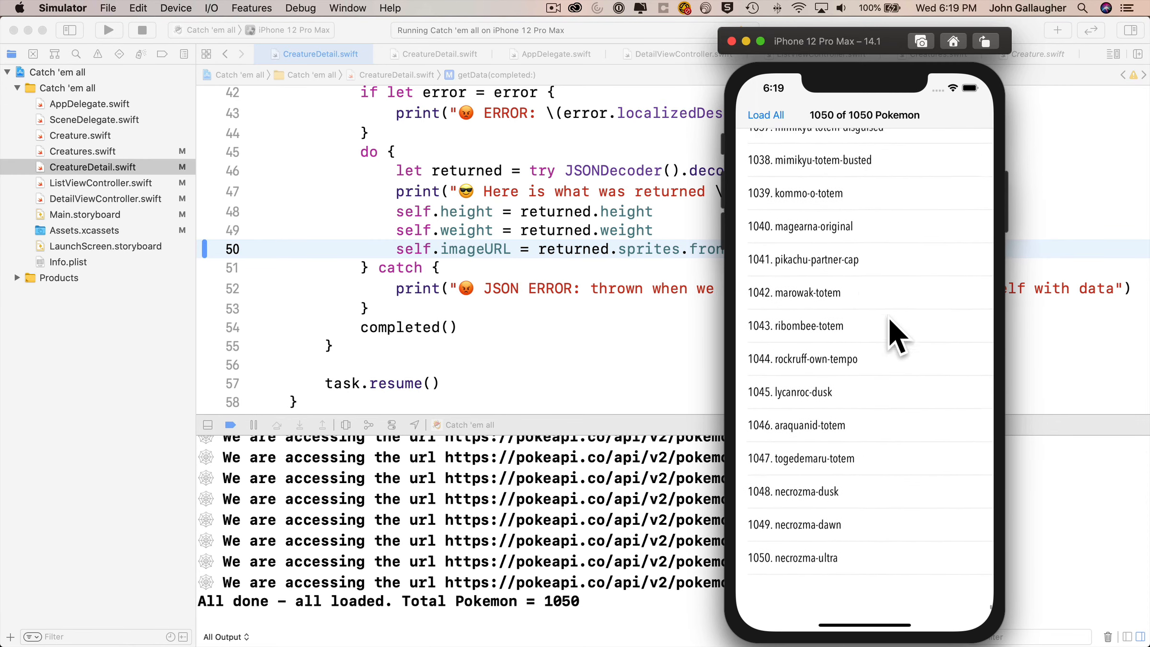
scroll("up", 3)
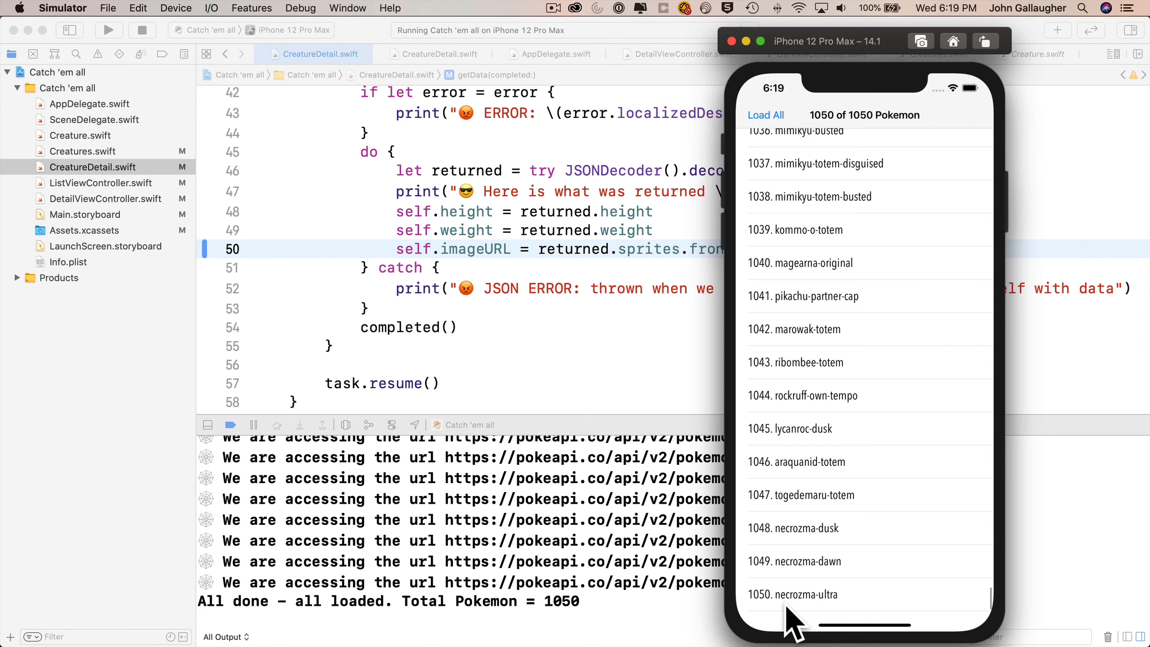
Open necrozma-ultra's details (height 75.0, weight 2300.0), then swampert-mega's, returning to the list each time
left_click(792, 594)
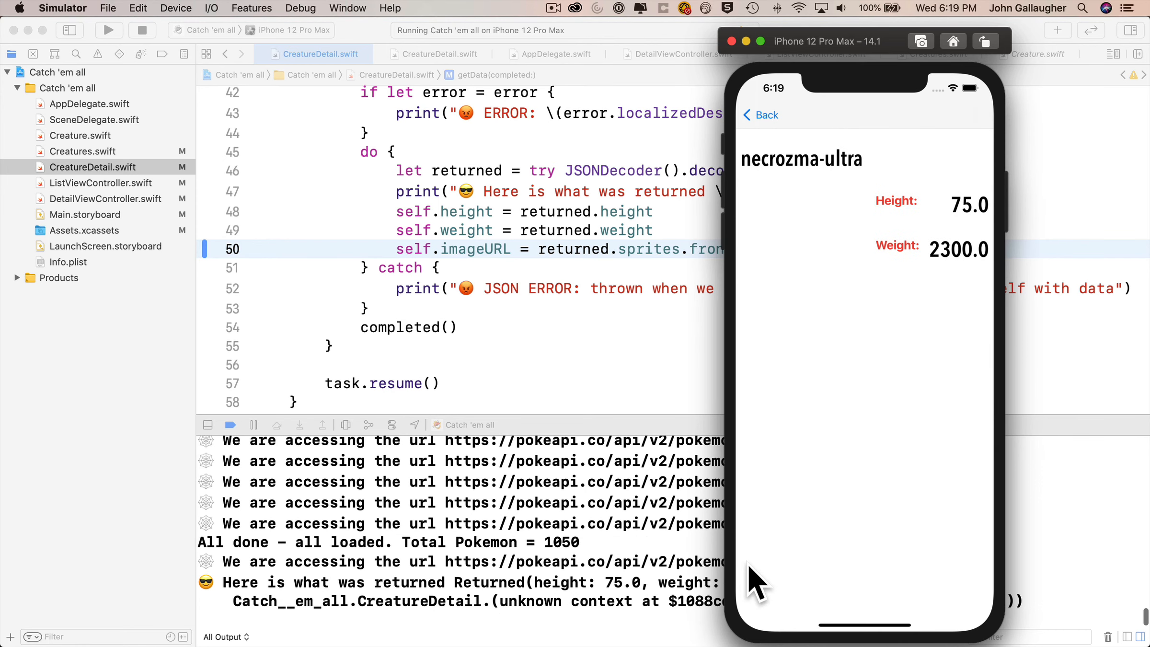
mouse_move(842, 210)
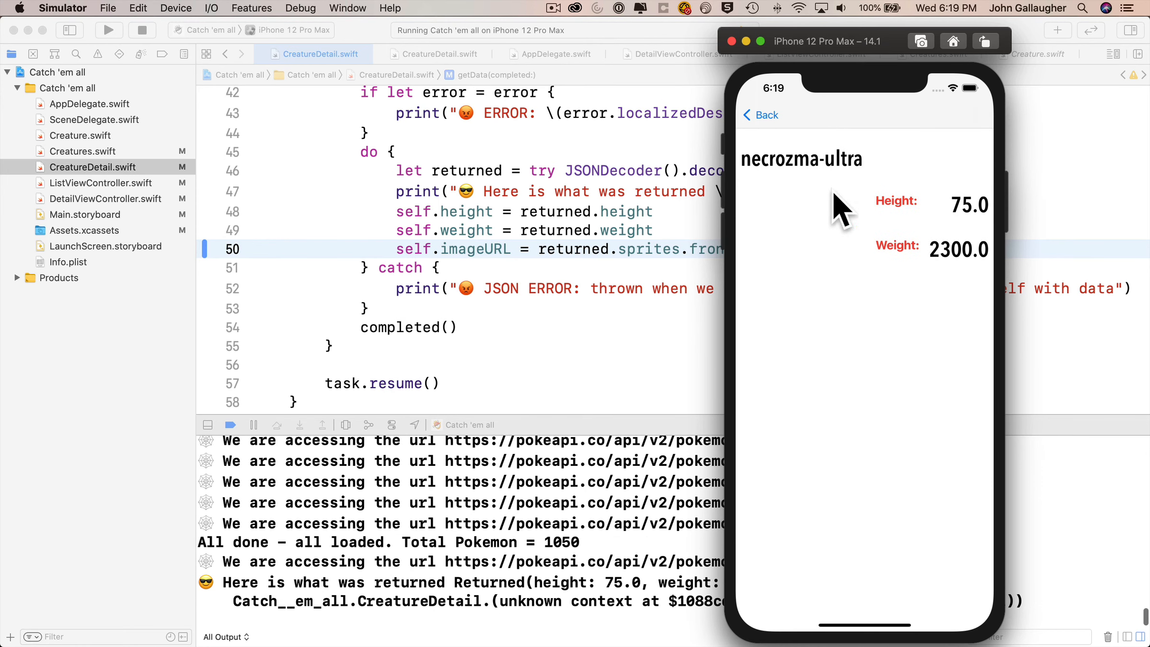
mouse_move(902, 297)
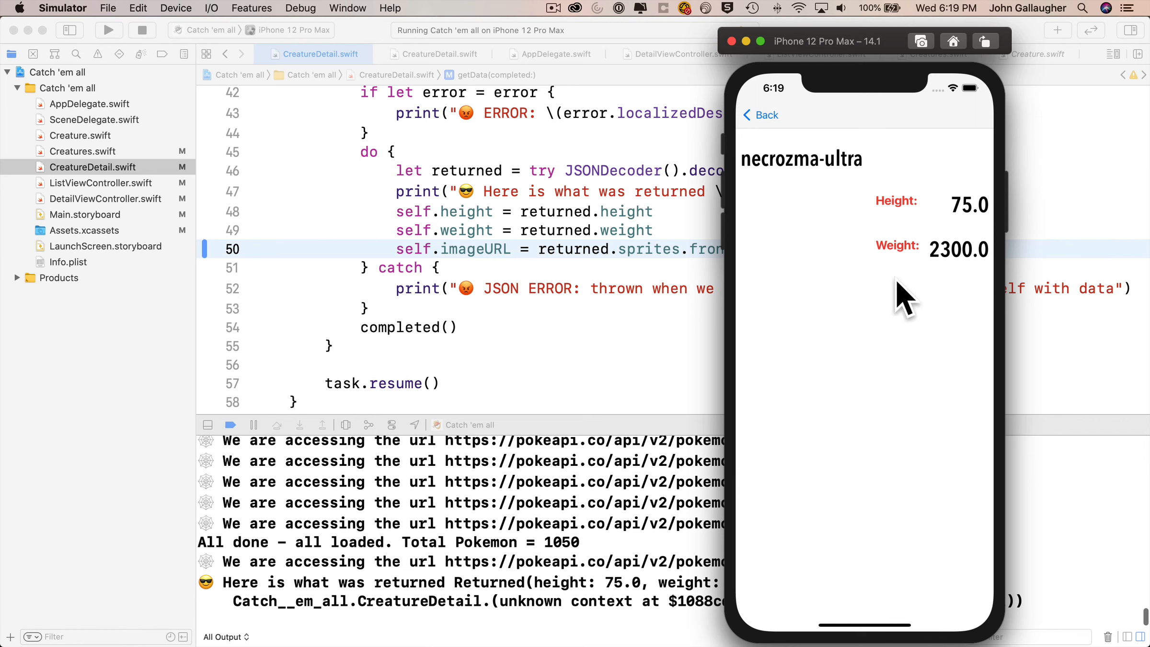
mouse_move(921, 290)
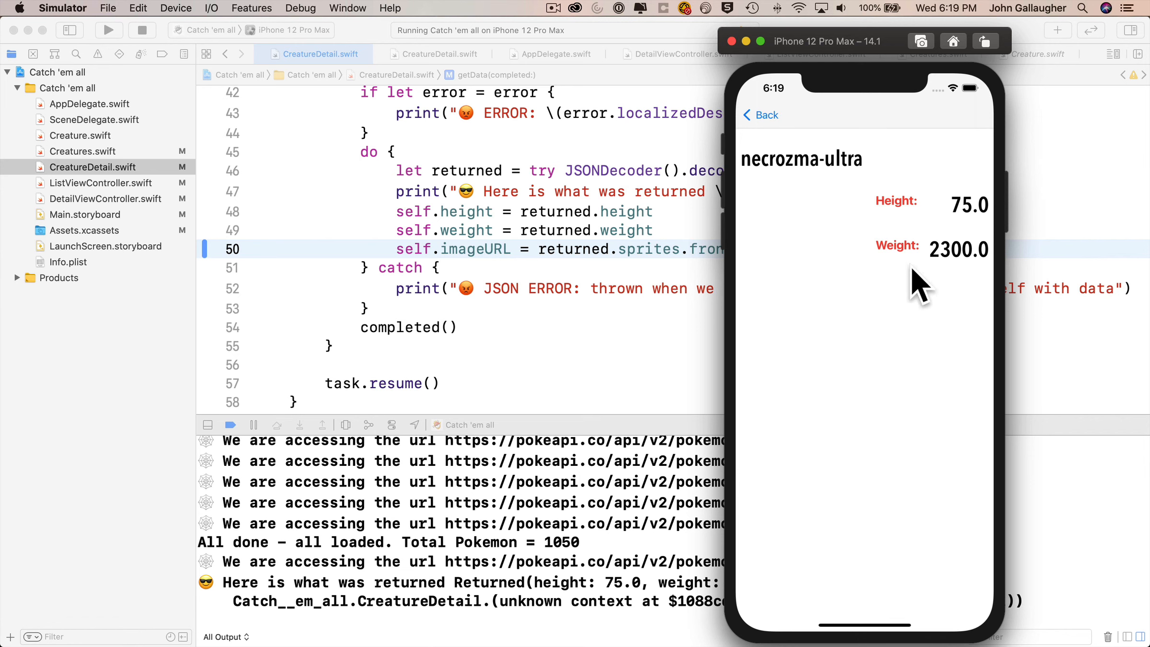
mouse_move(889, 381)
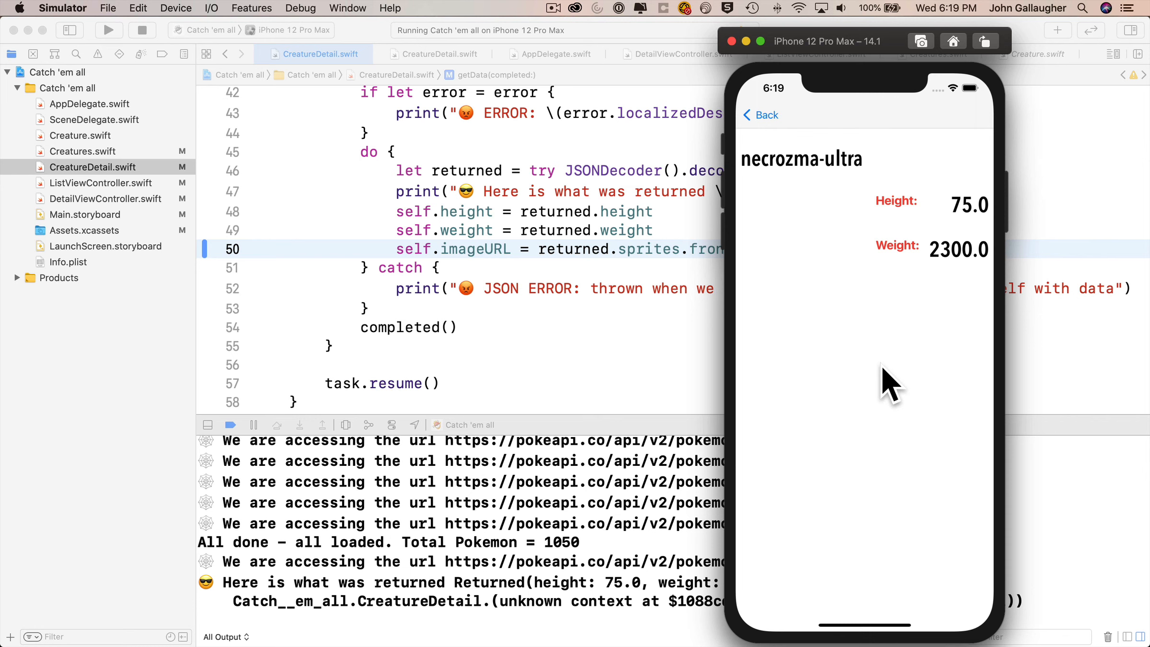
mouse_move(829, 235)
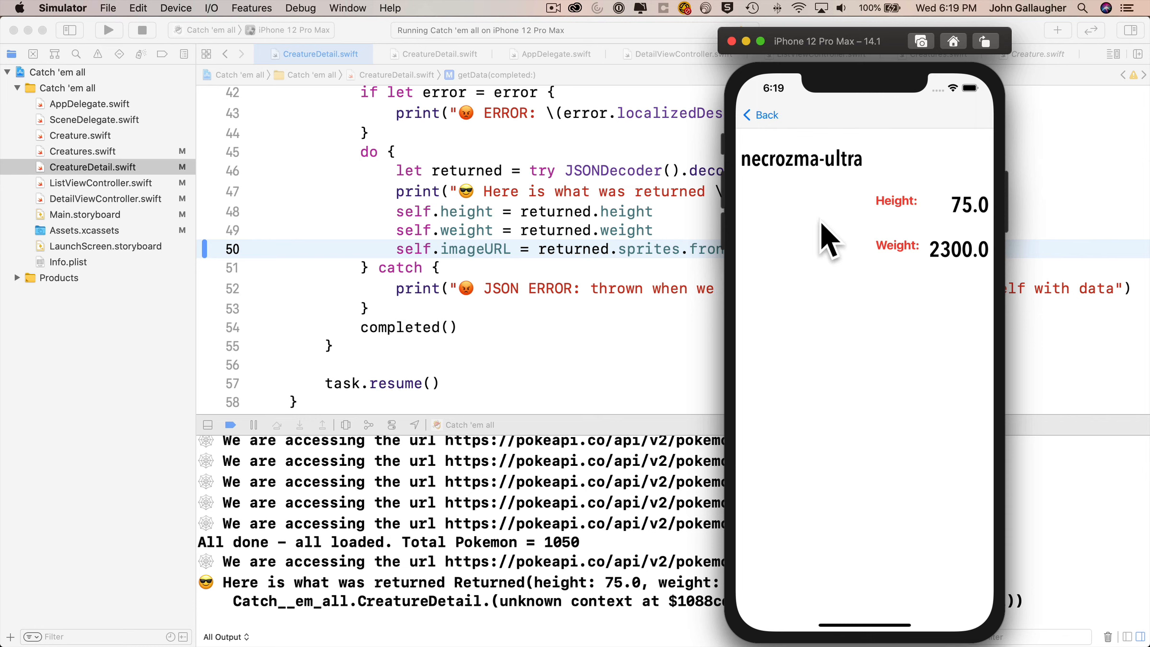
left_click(761, 115)
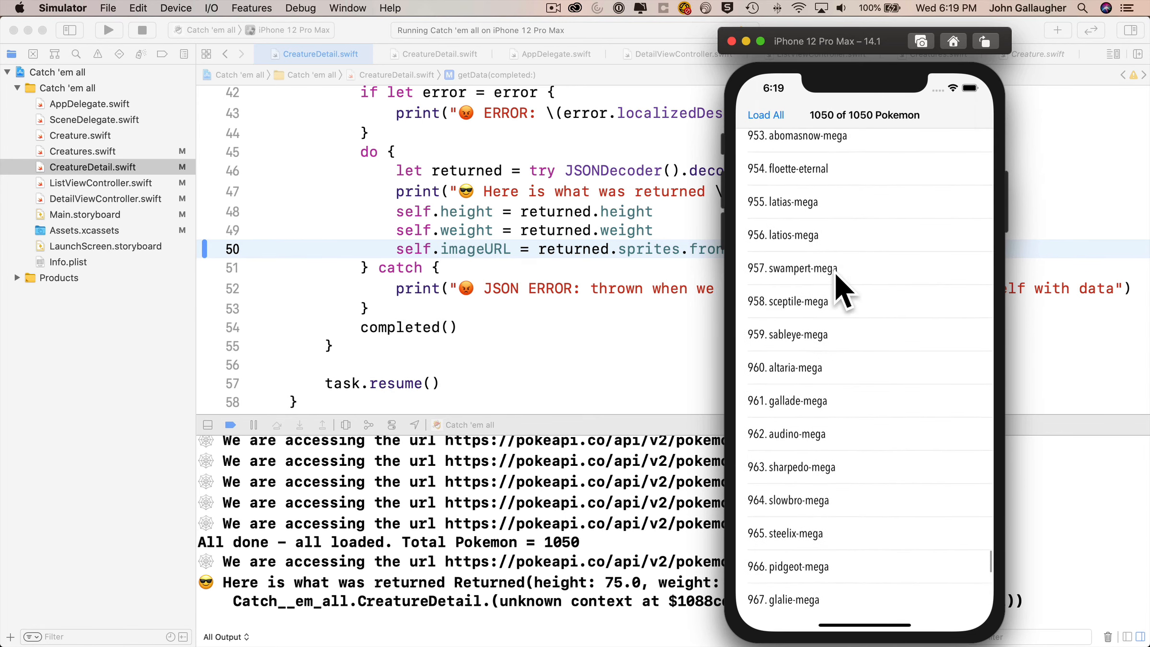
left_click(795, 267)
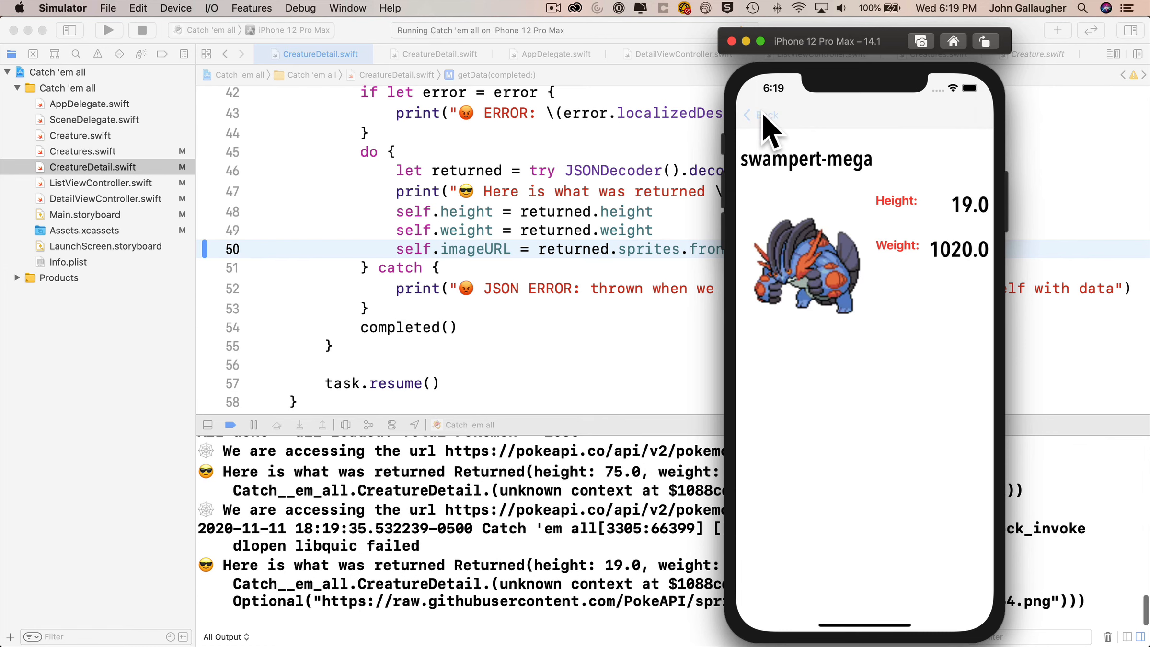
left_click(764, 115)
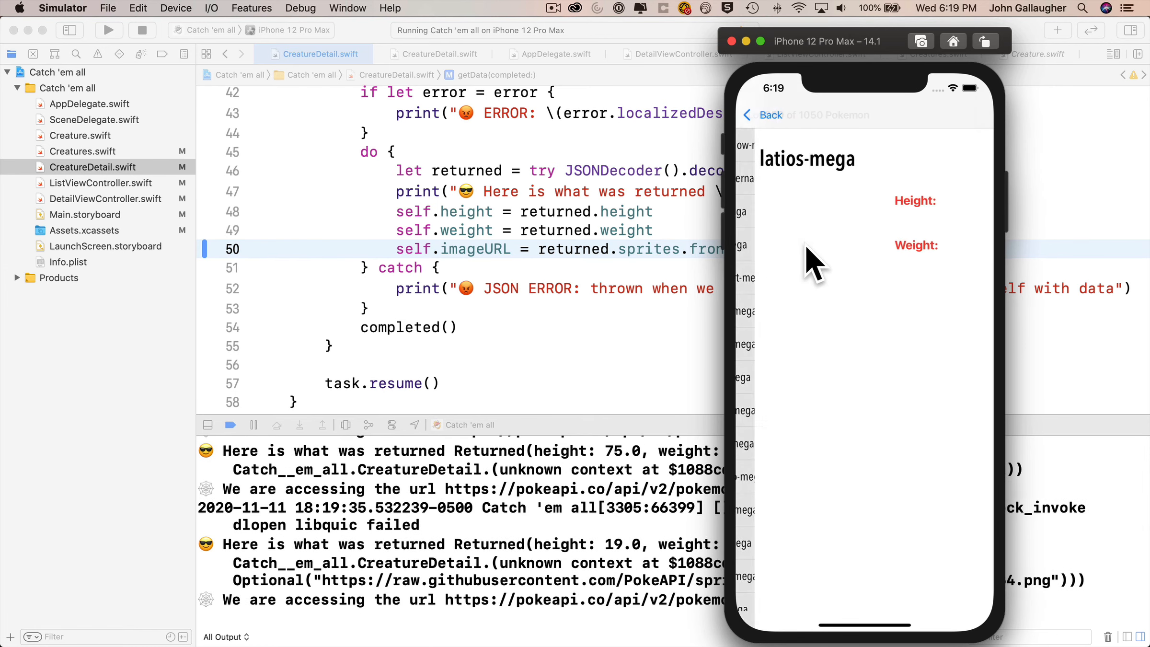